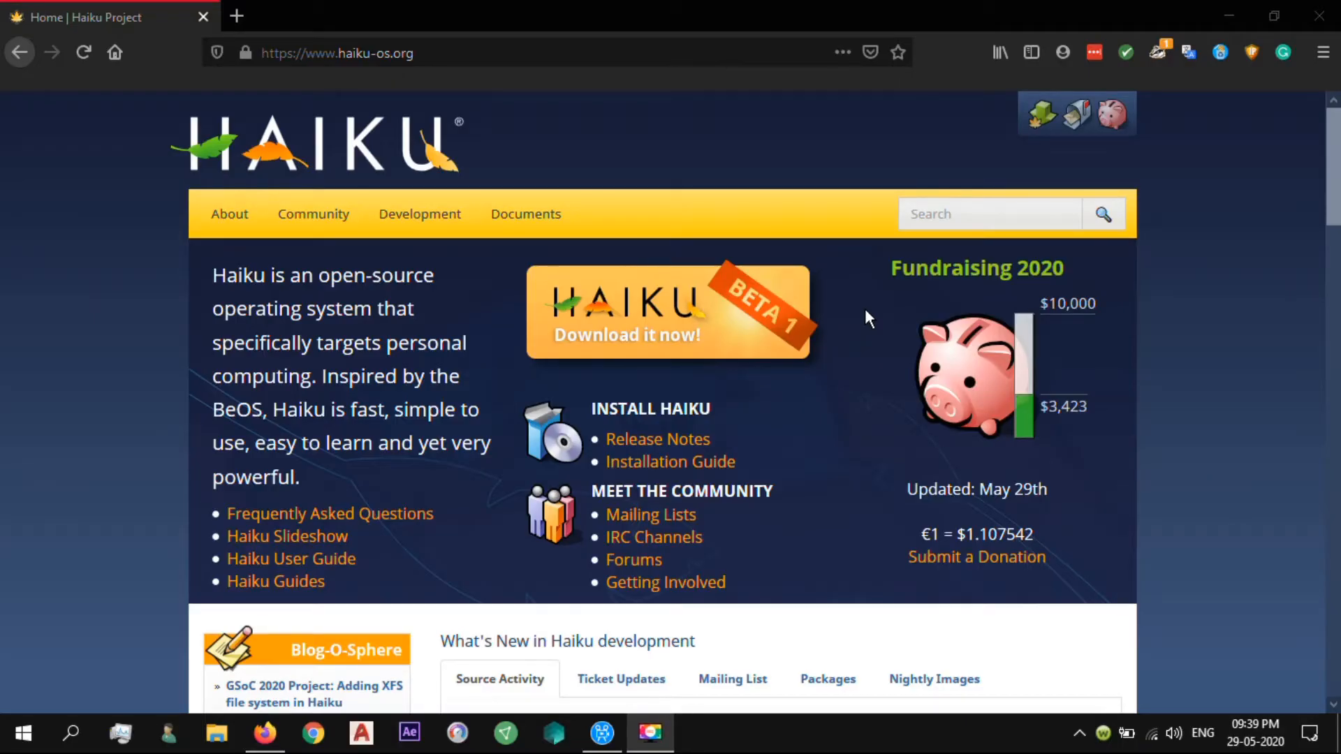
Scroll the haiku-os.org home page and follow the 'Download it now!' banner to Get Haiku
scroll(down, 3)
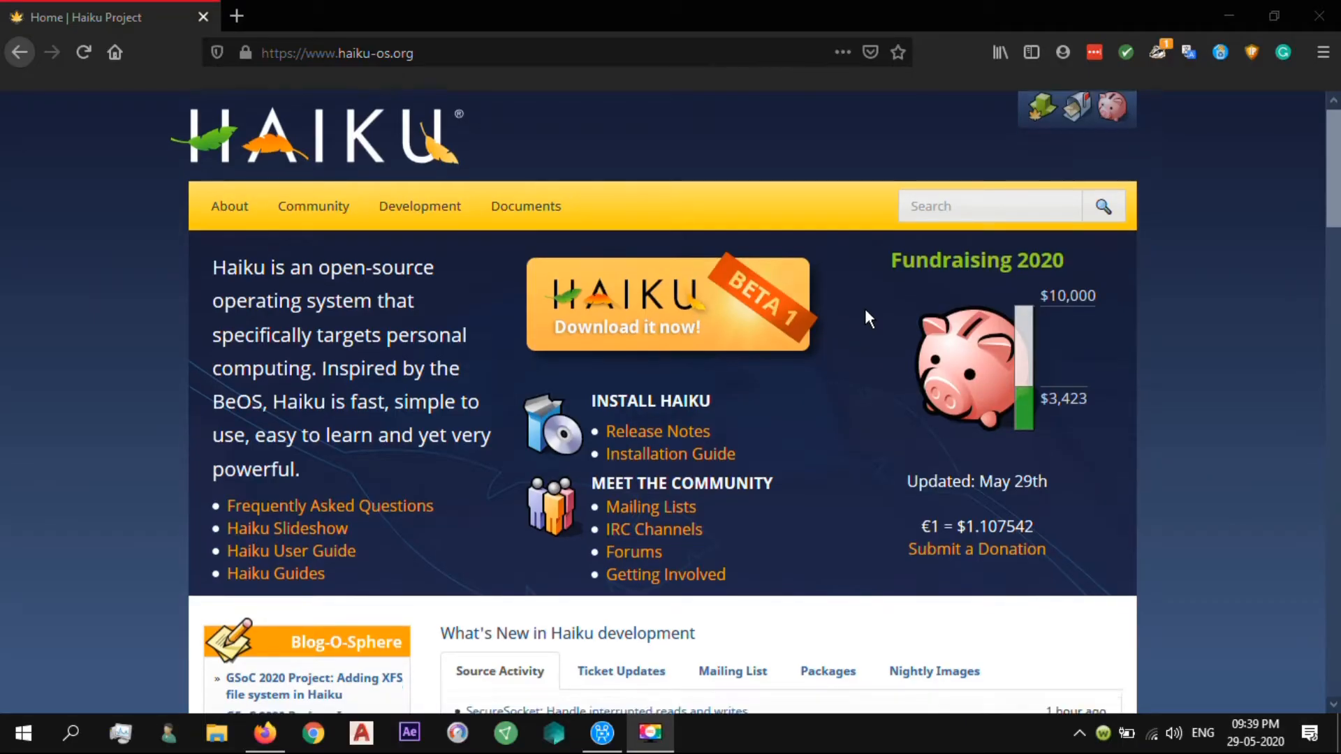
scroll(down, 3)
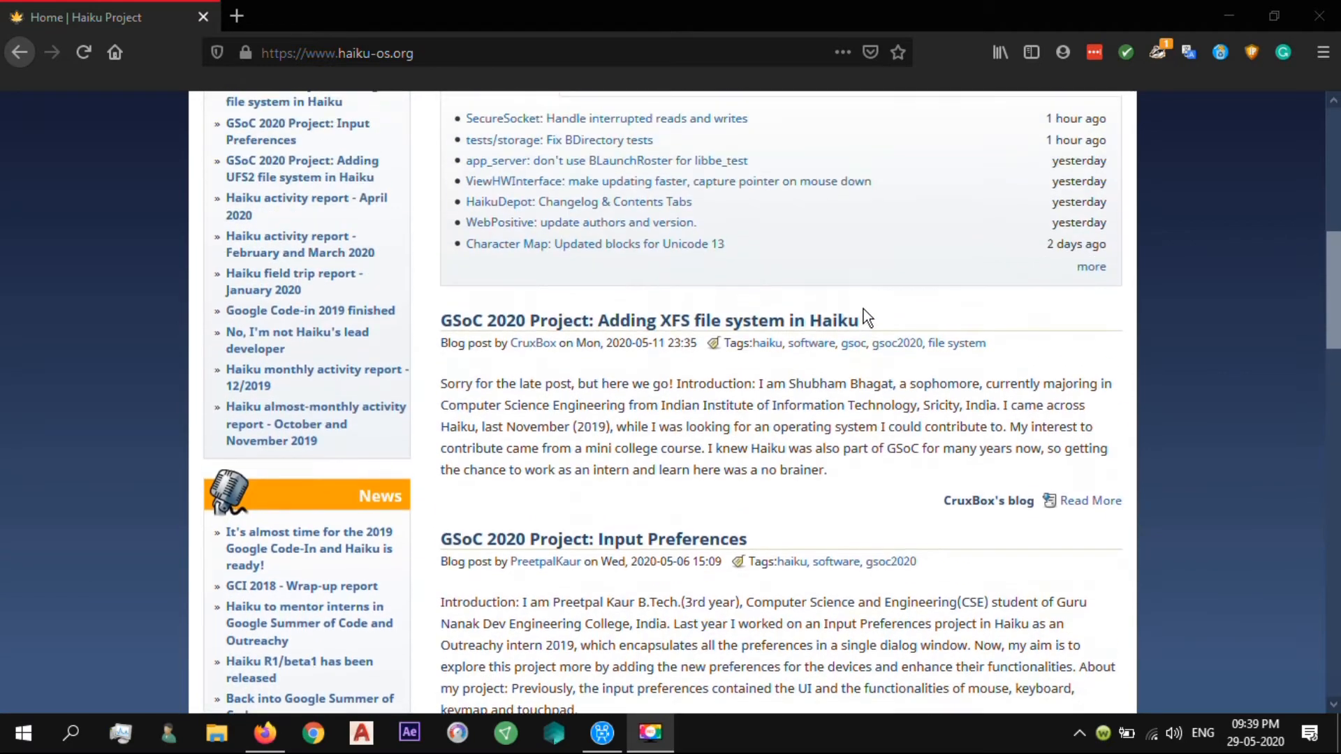
scroll(up, 3)
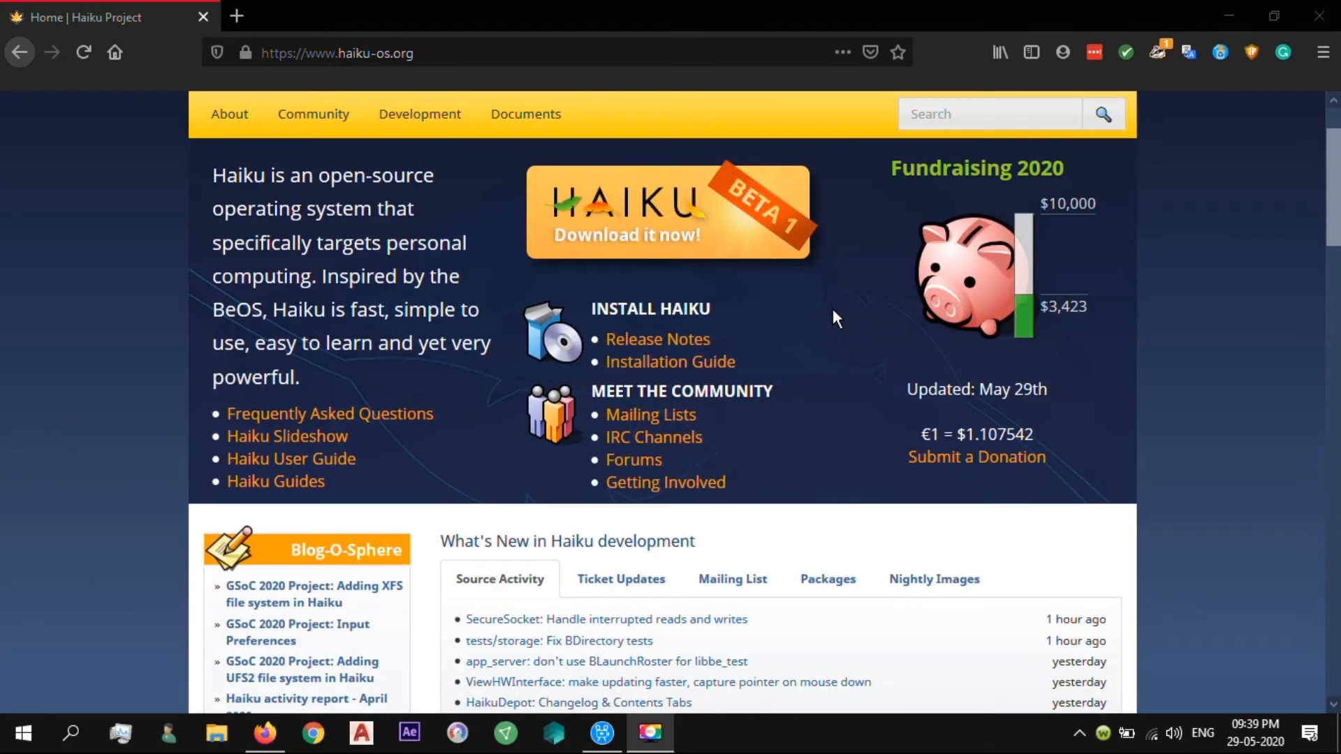
click(627, 235)
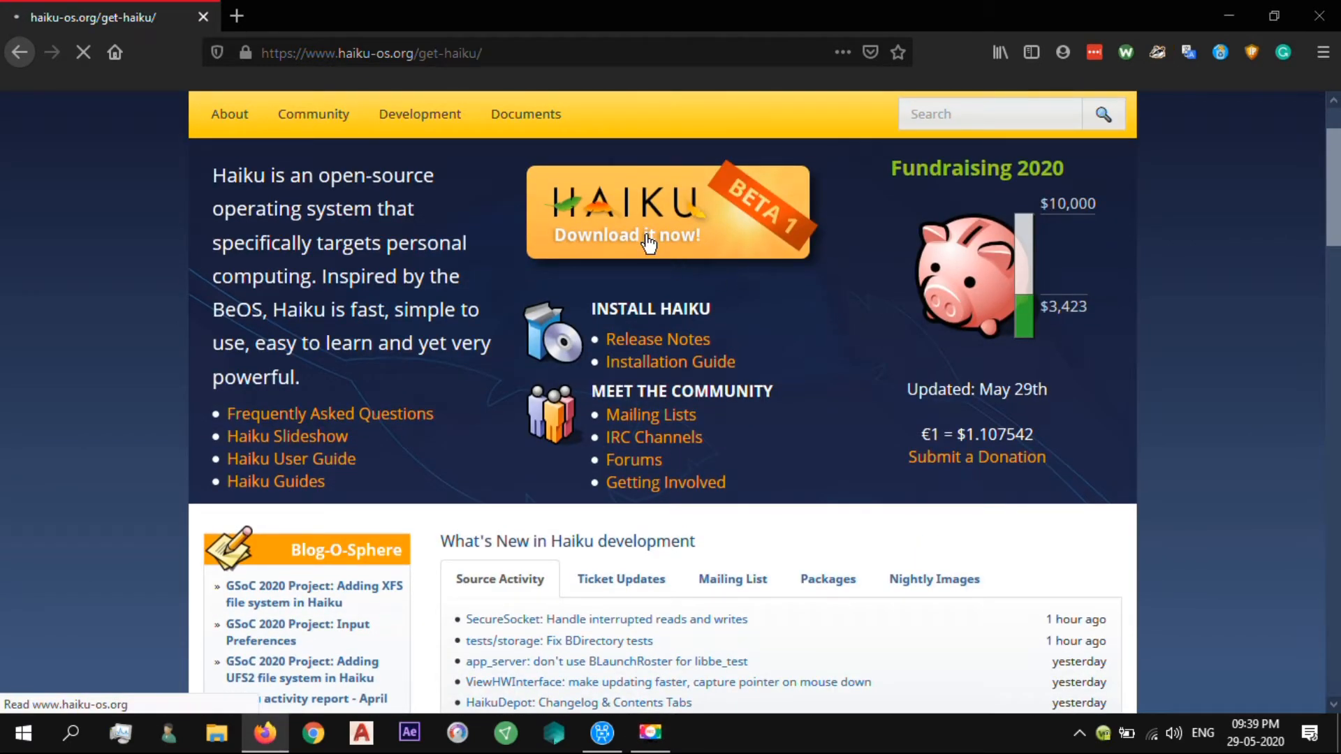
click(645, 235)
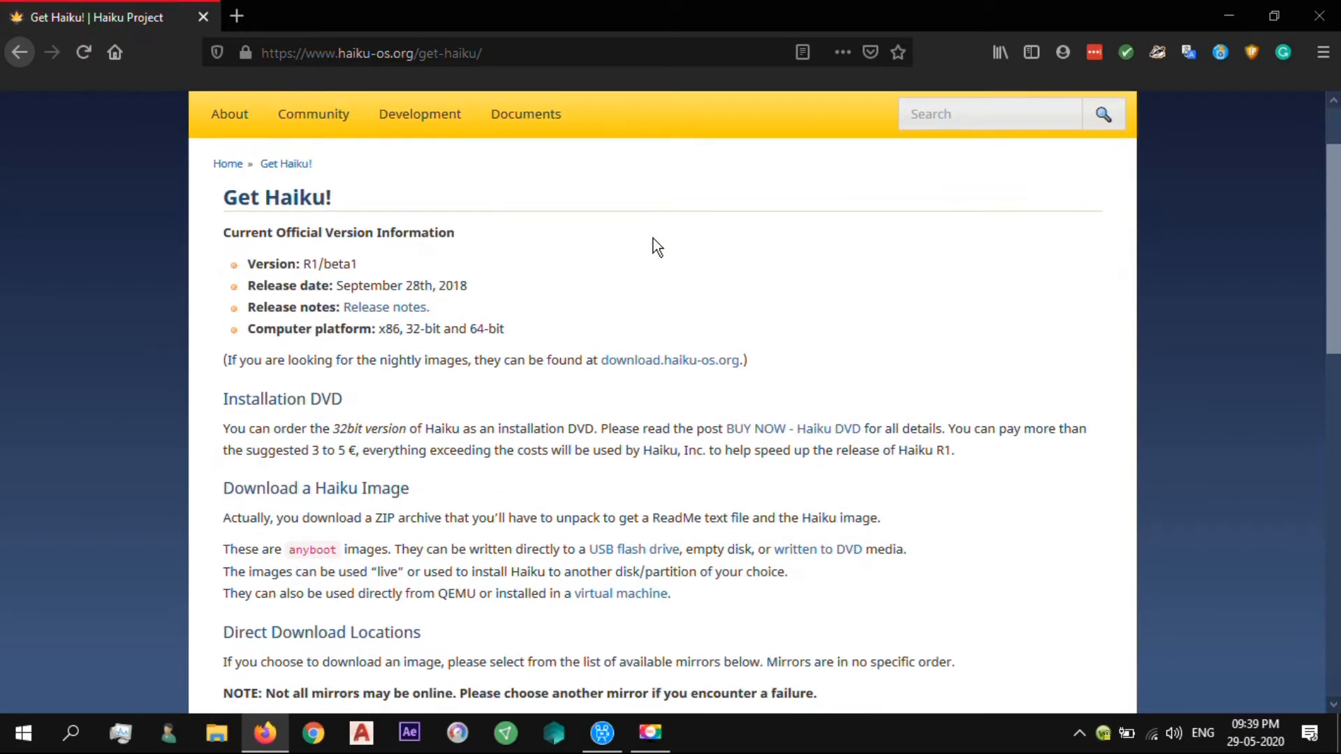
scroll(down, 3)
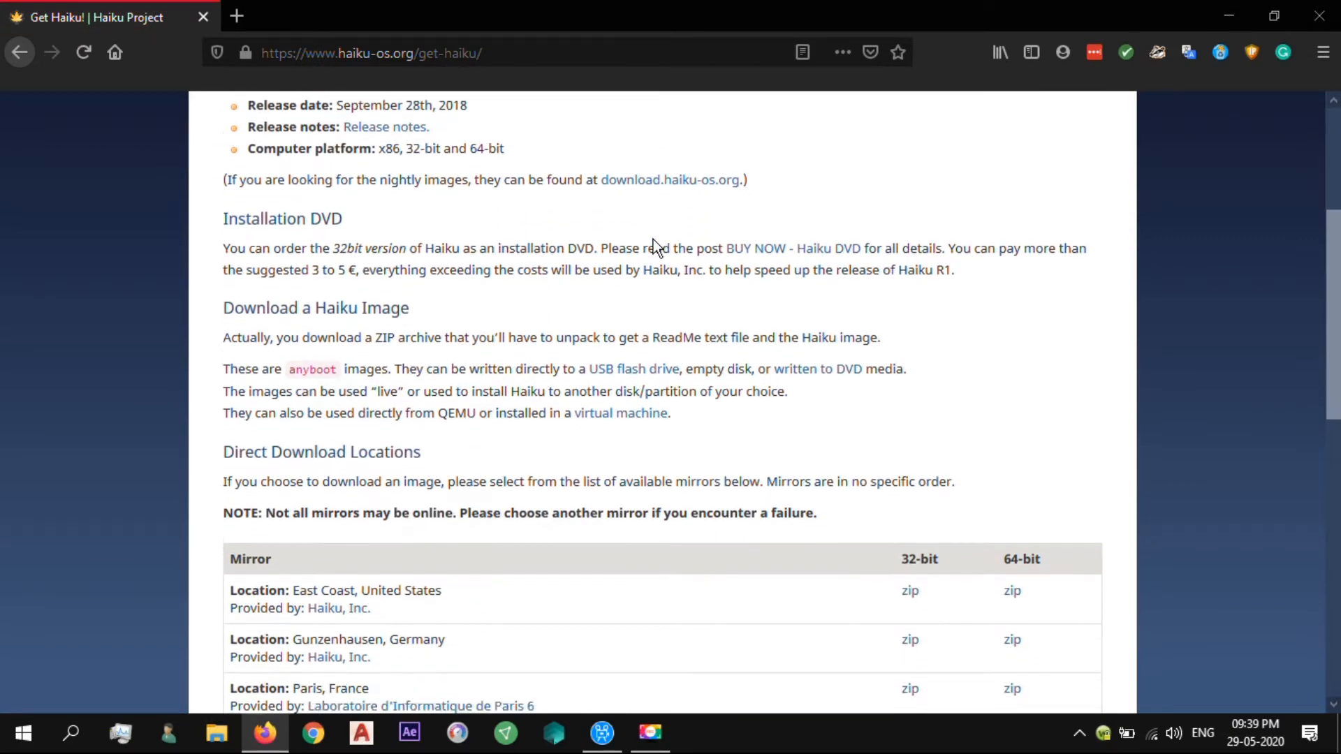
scroll(down, 3)
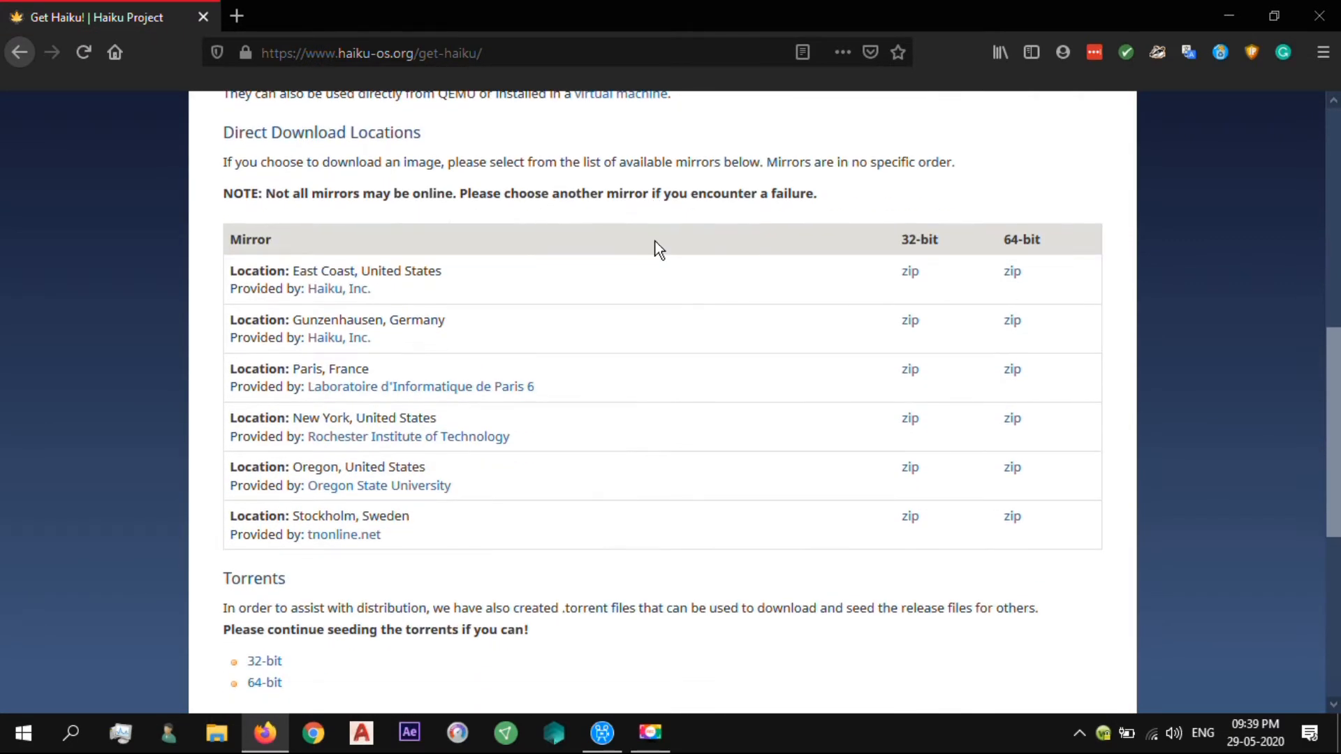
scroll(down, 3)
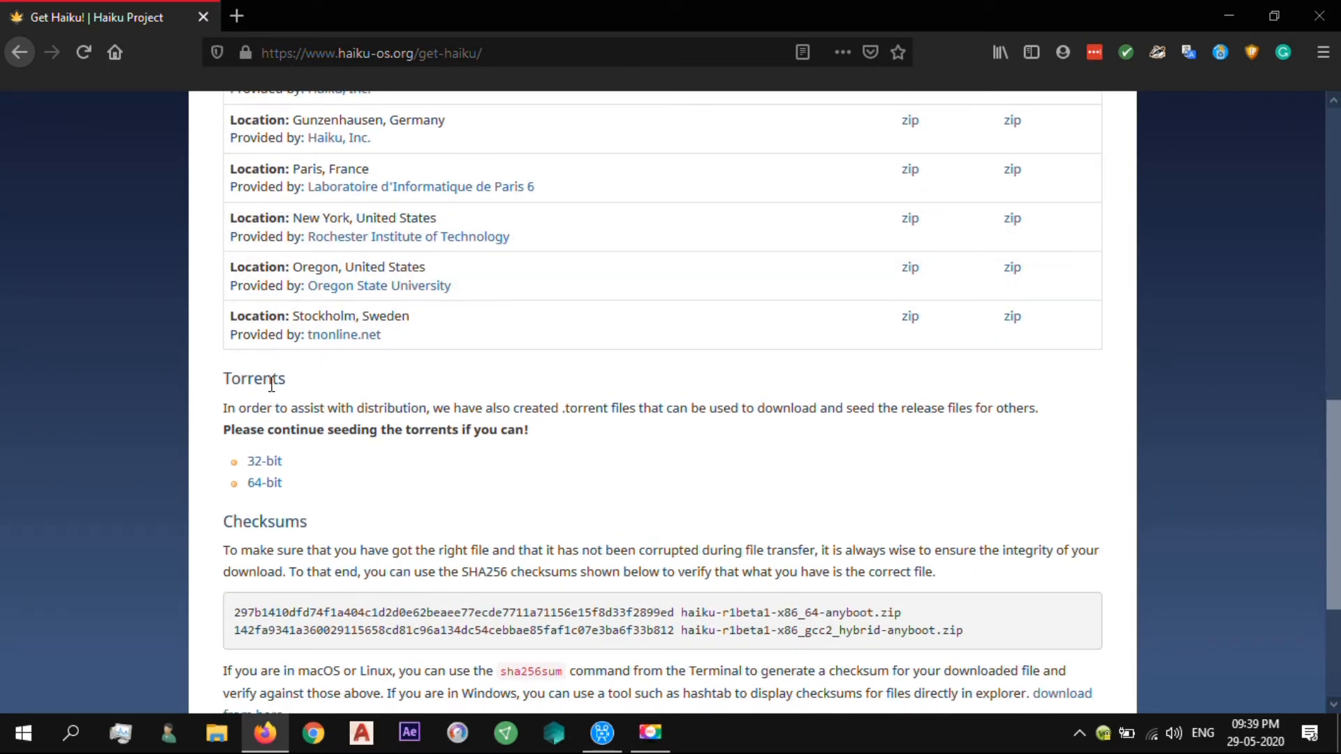
scroll(up, 3)
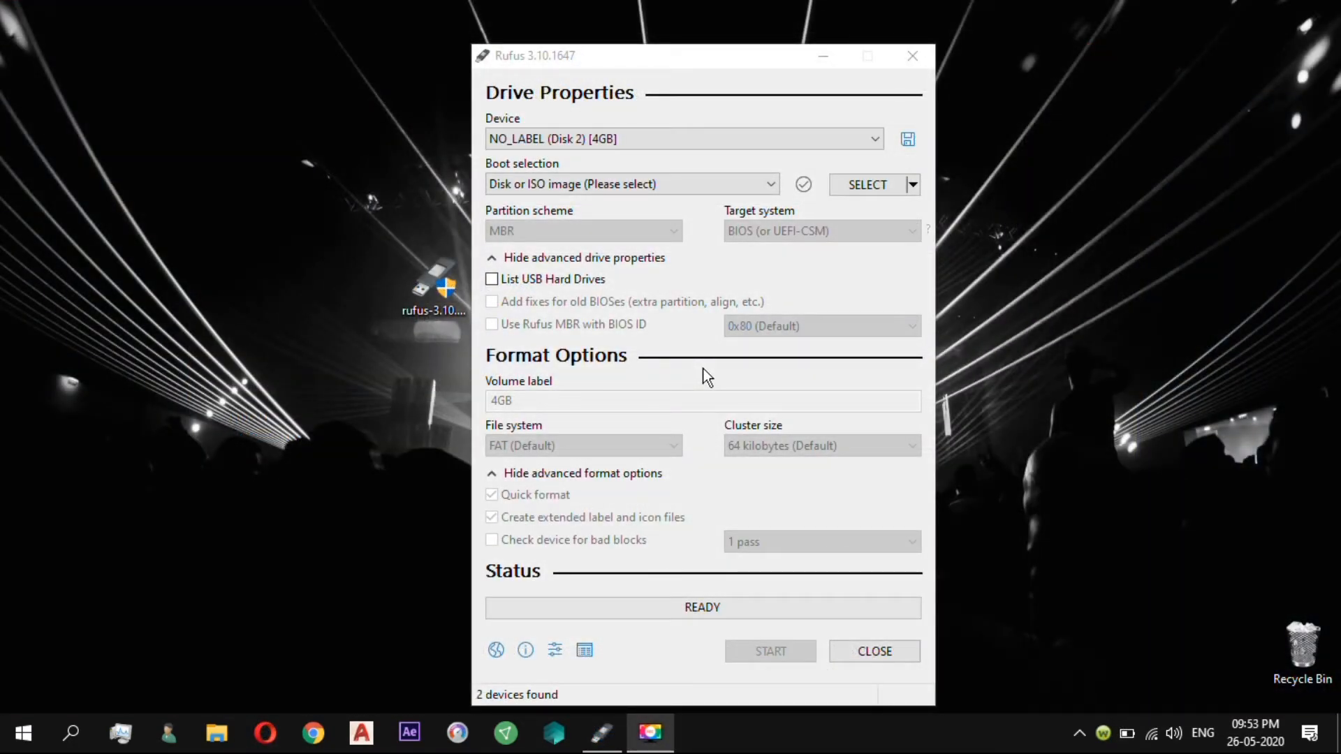
Select the SONY (E:) drive and disk image in Rufus, close it, and restart the computer
click(873, 139)
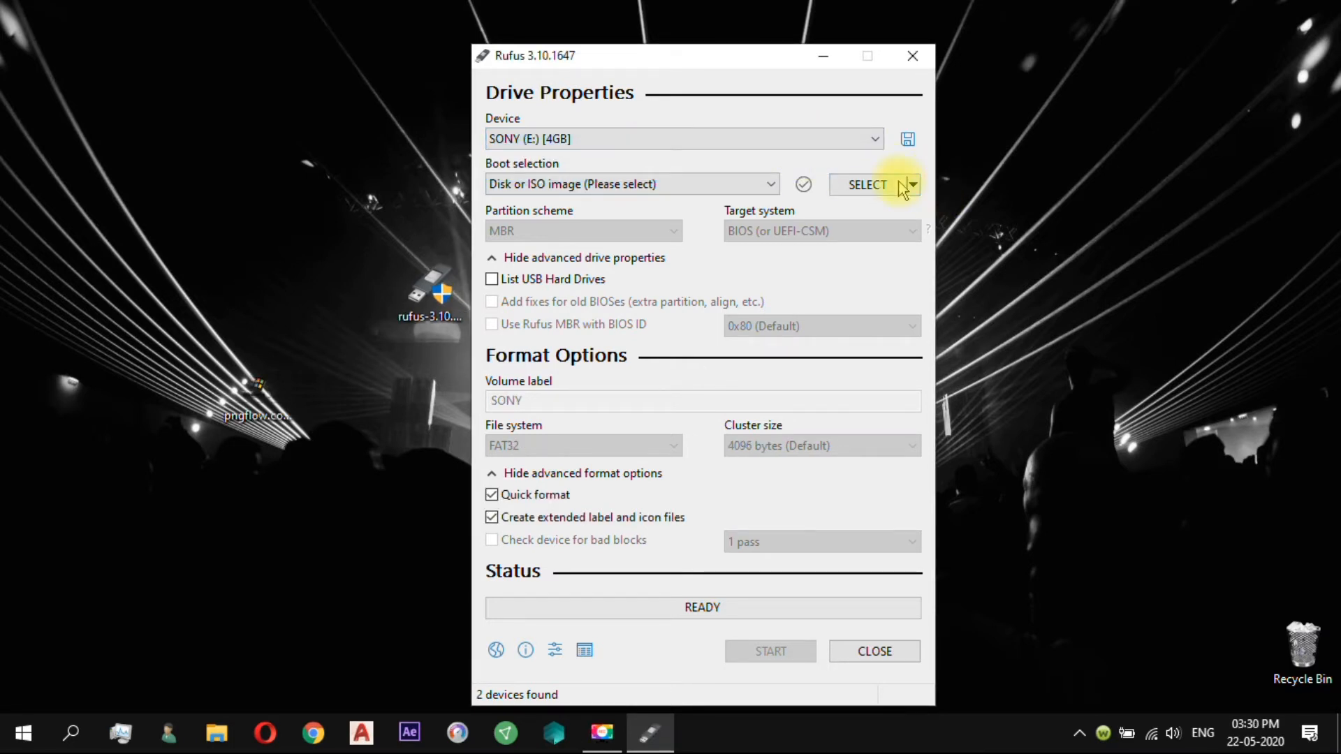
click(866, 185)
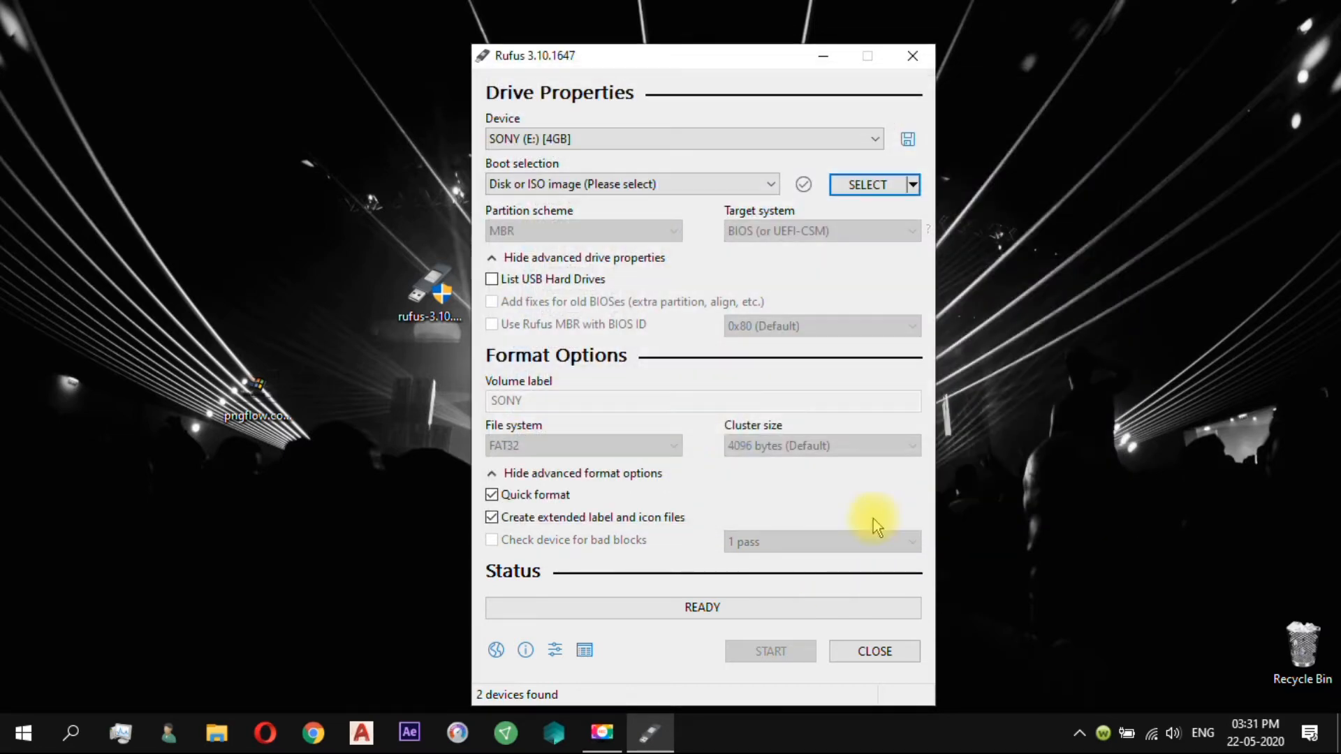
click(768, 651)
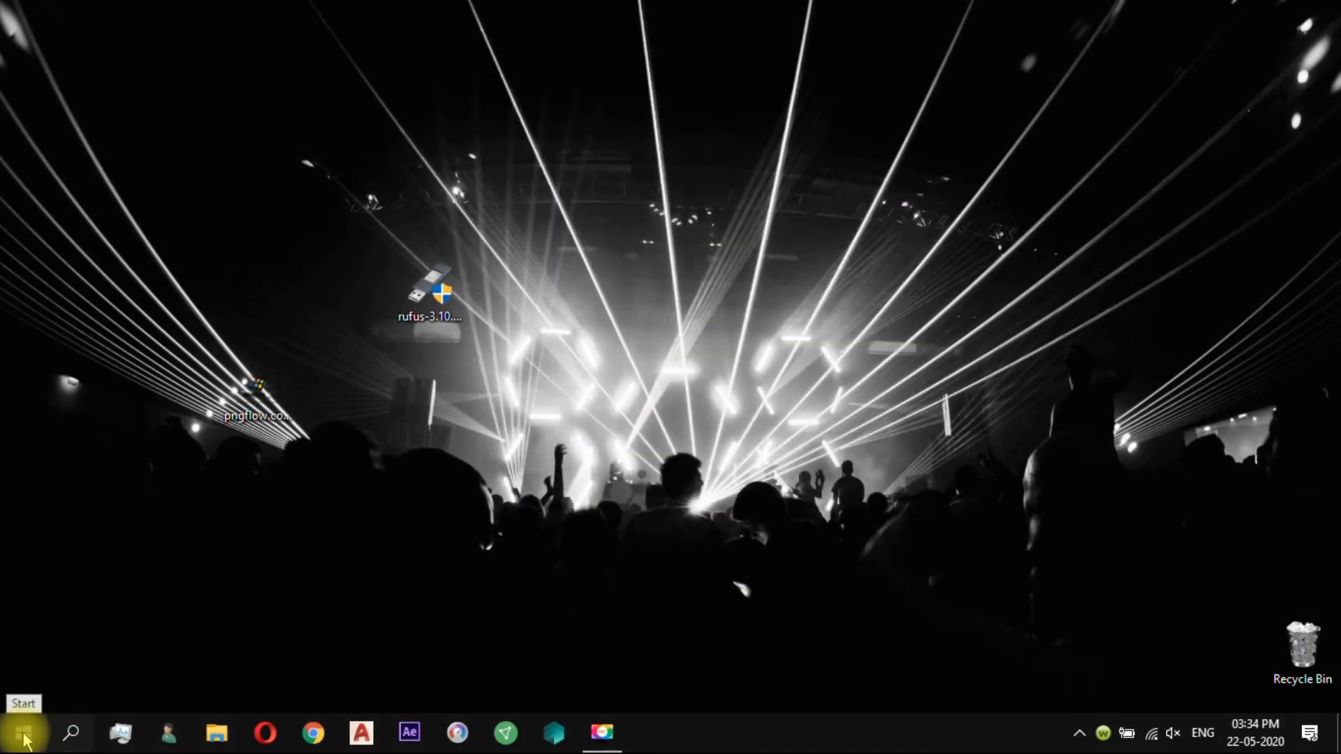
click(19, 733)
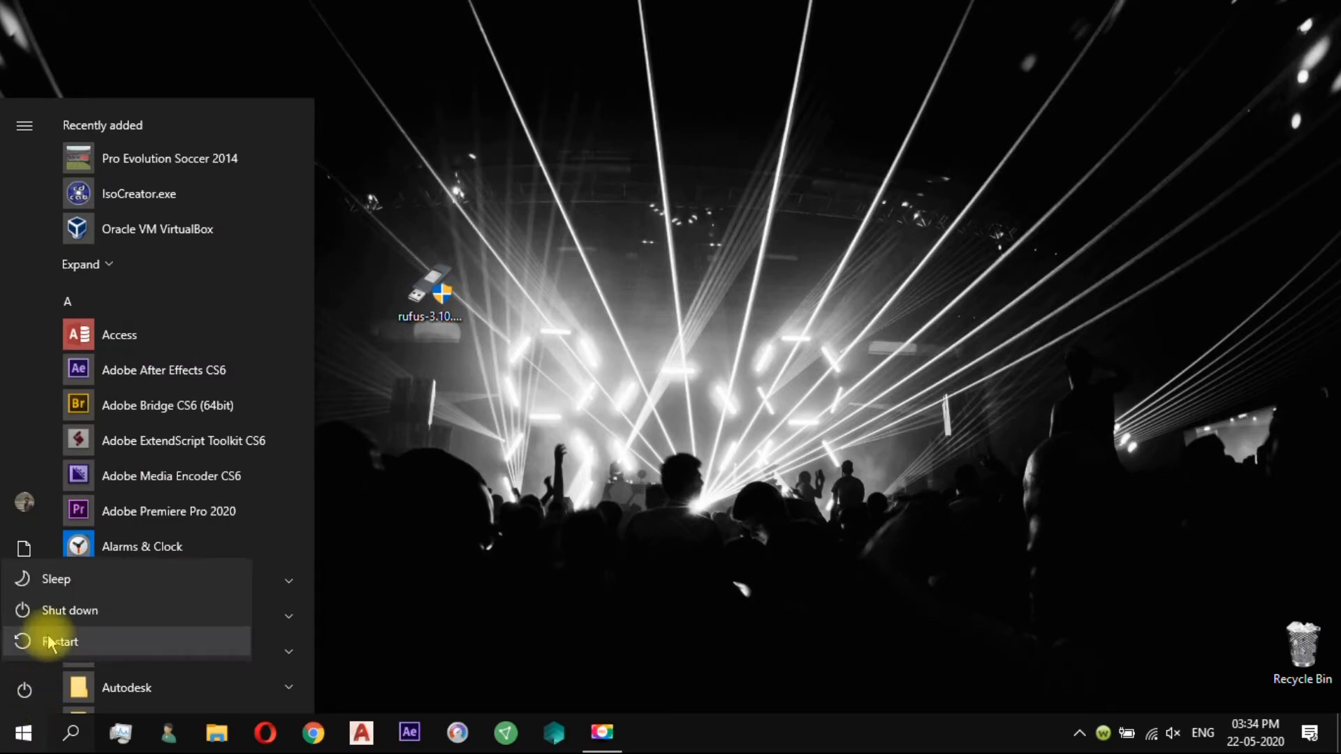
click(59, 641)
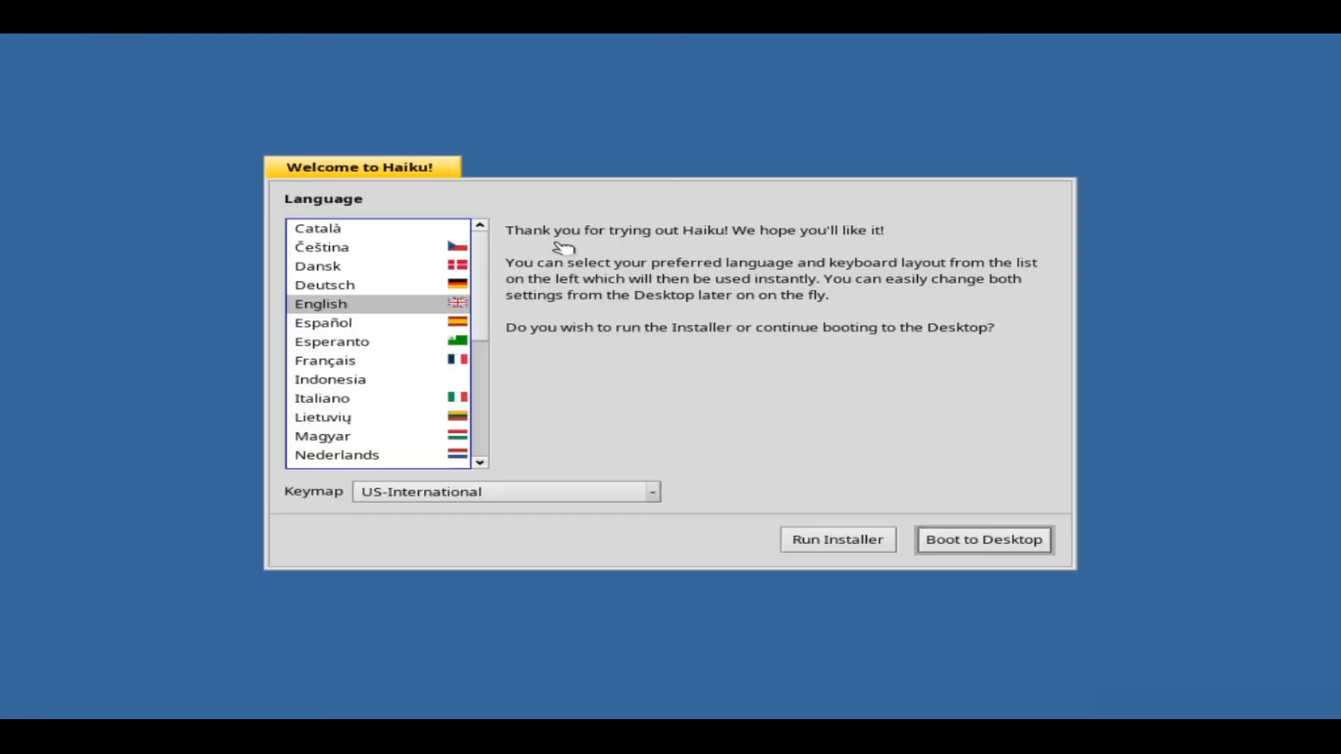
mouse_move(700, 597)
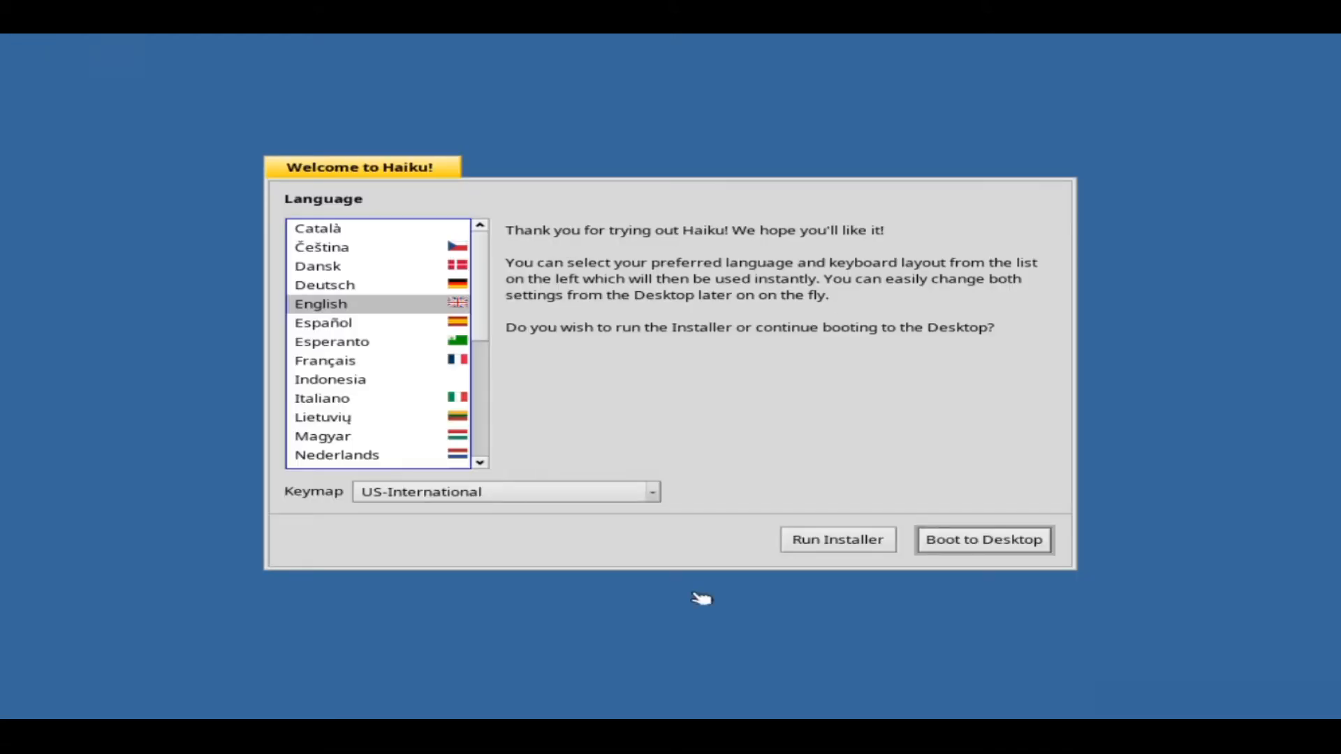
mouse_move(350, 596)
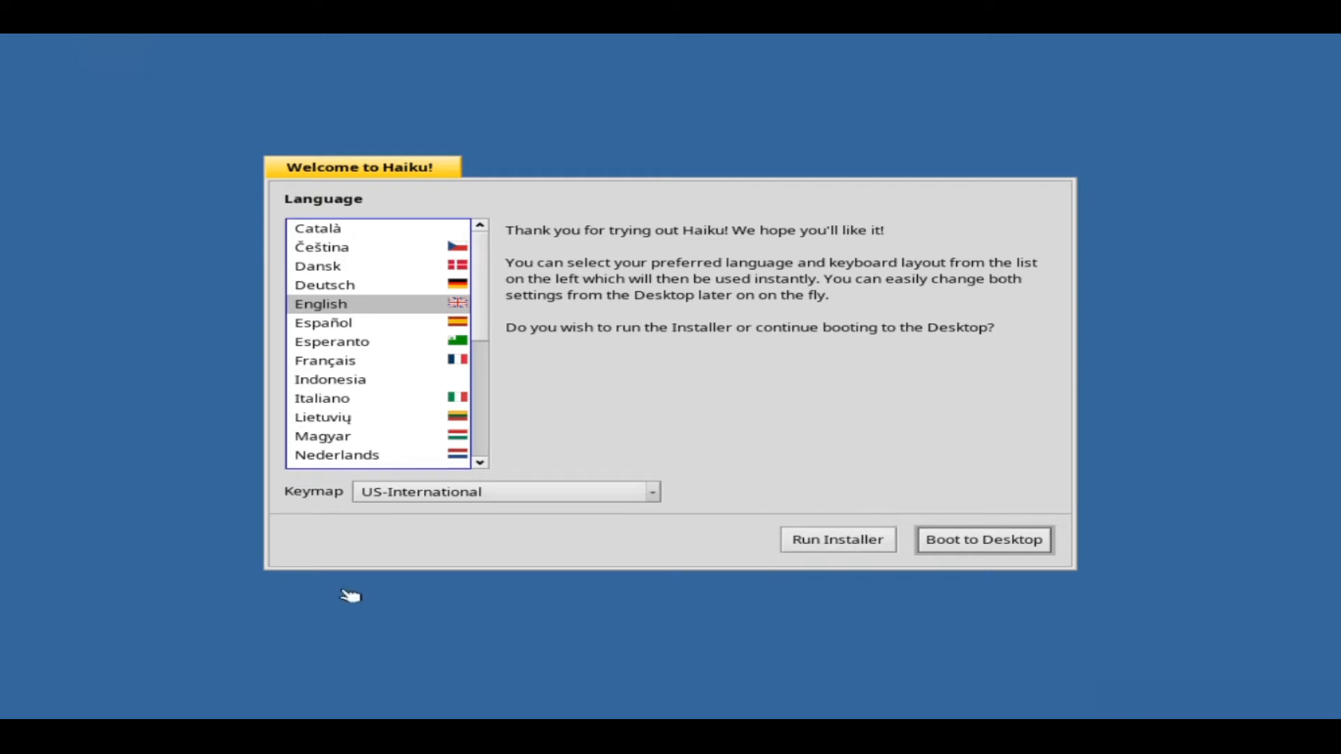
mouse_move(423, 323)
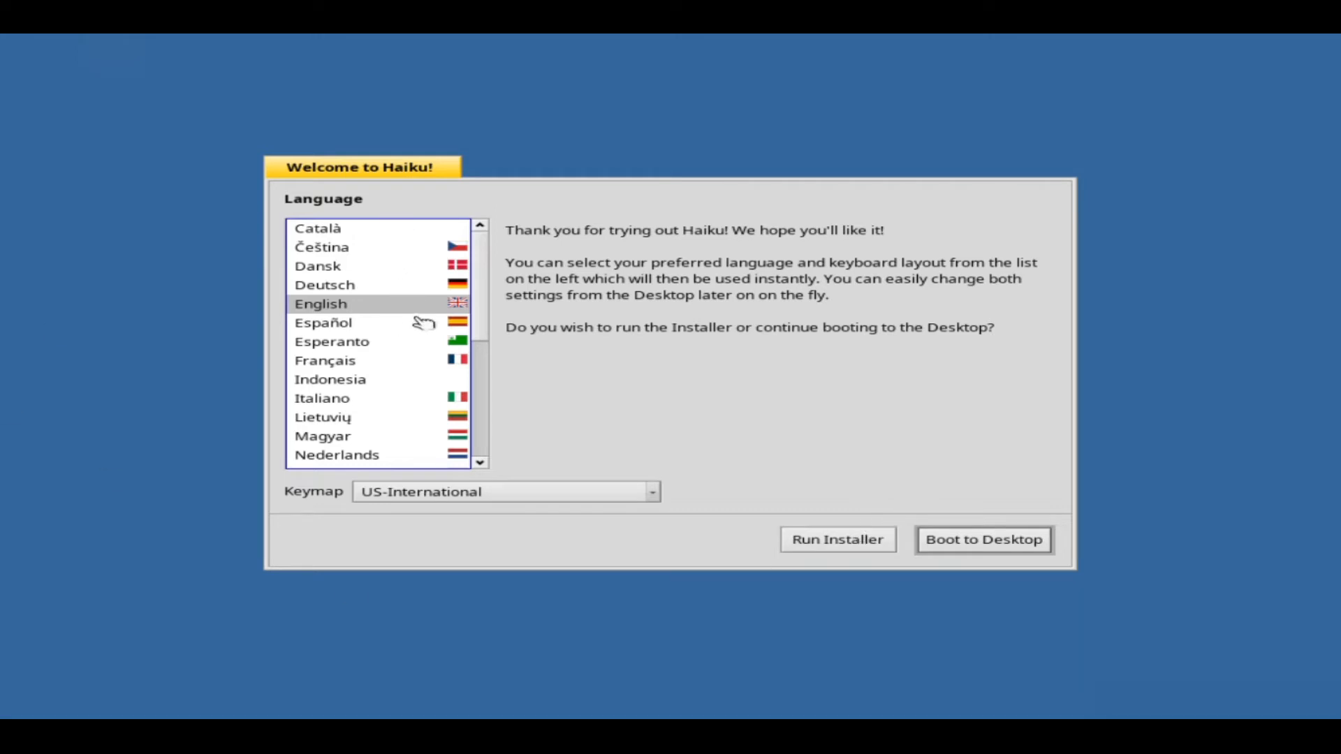
mouse_move(697, 504)
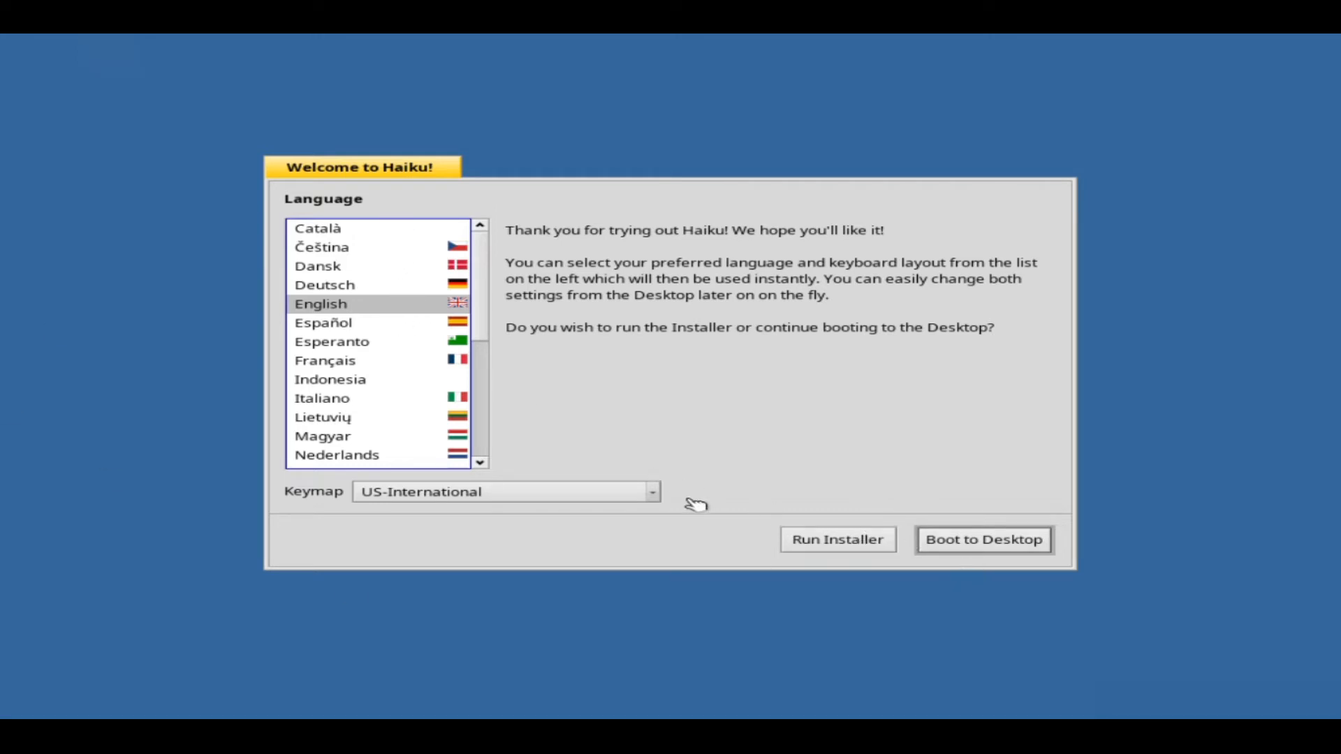
Keep English with US-International keymap and launch the Haiku installer
click(836, 540)
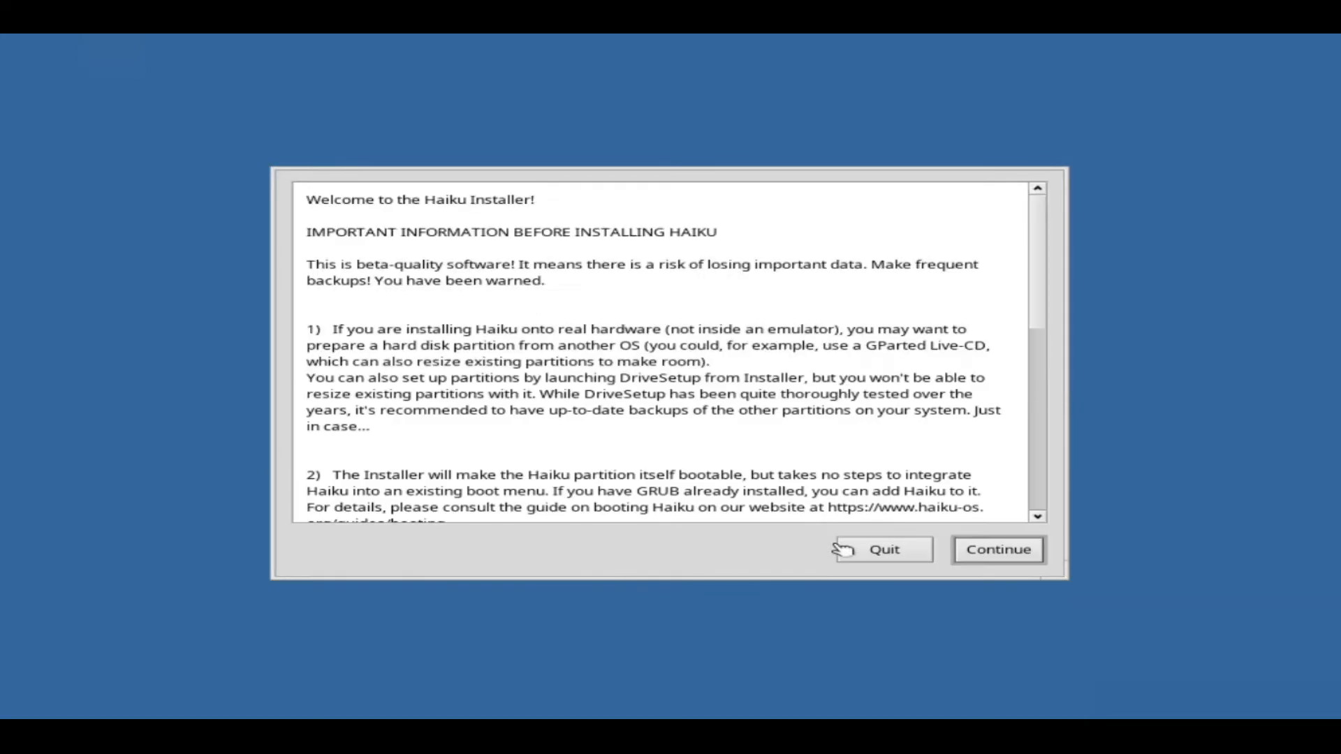
Pass the installer notes and no-suitable-partition warning, then launch DriveSetup
scroll(down, 3)
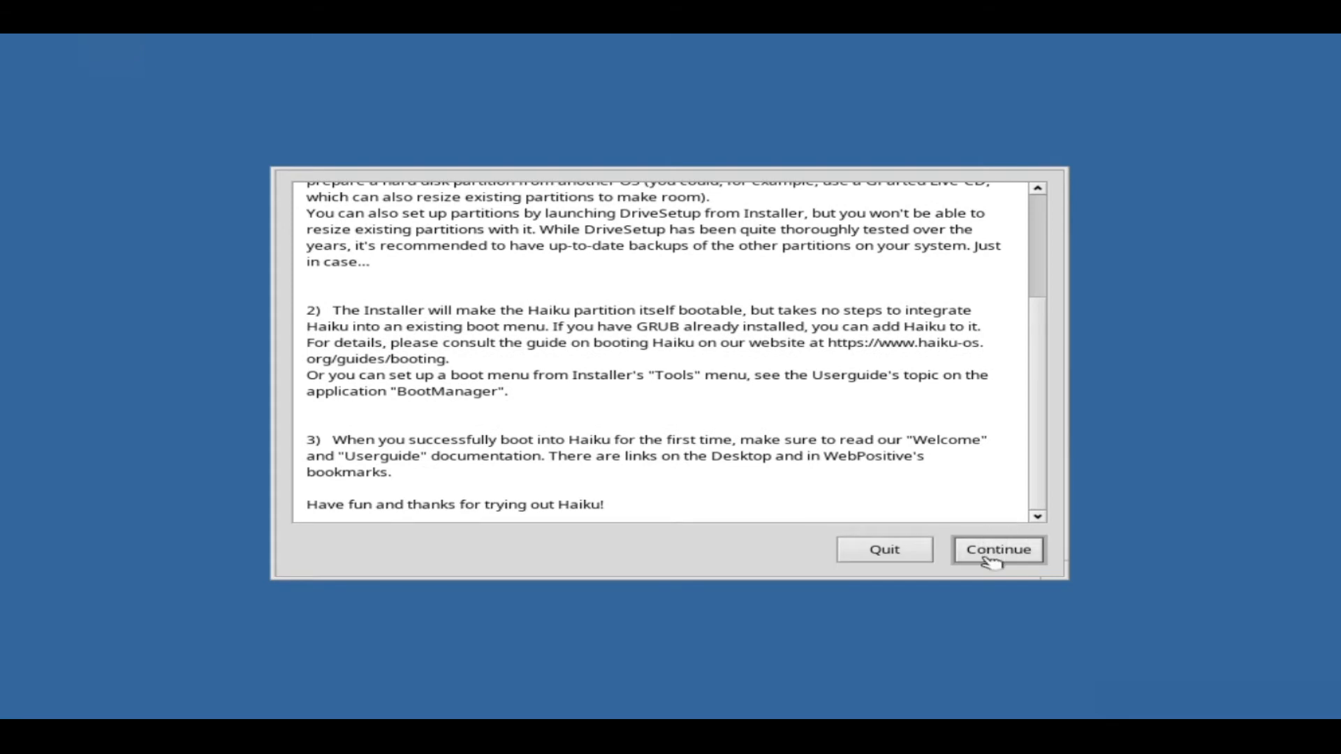
click(997, 550)
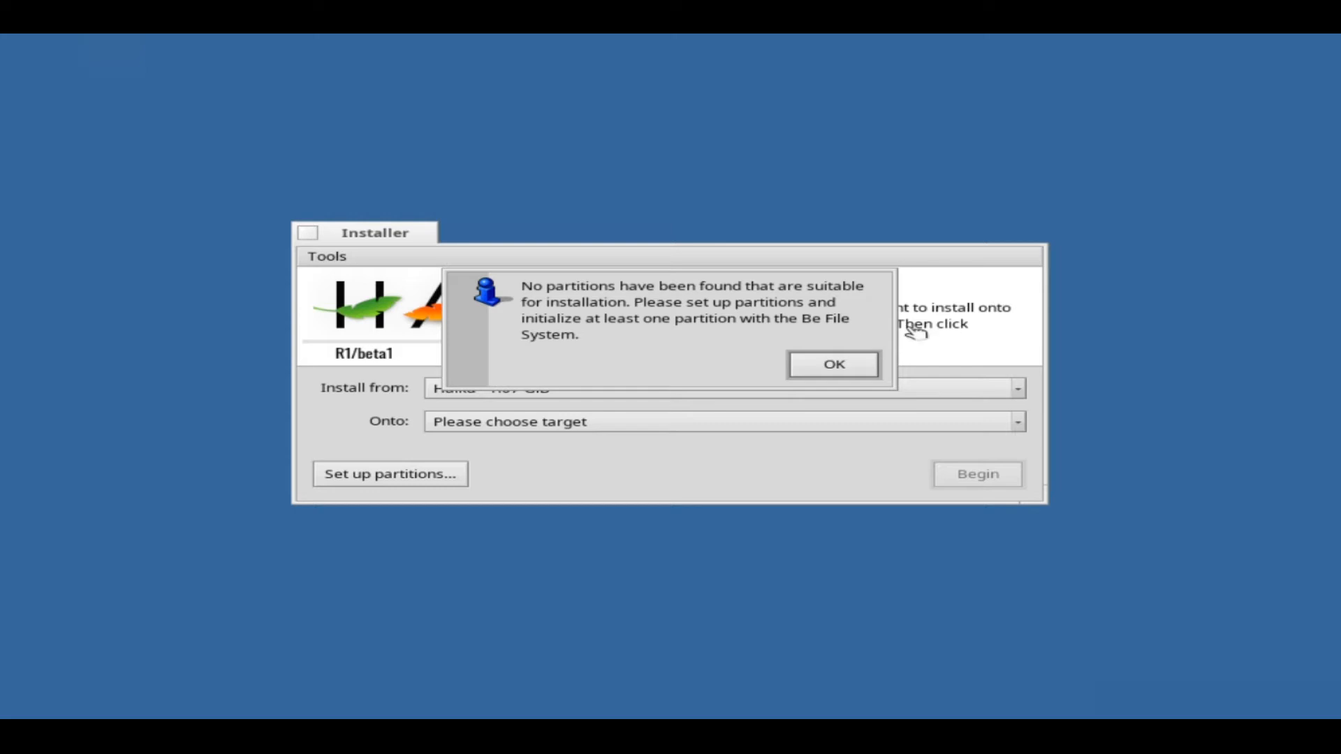
click(831, 363)
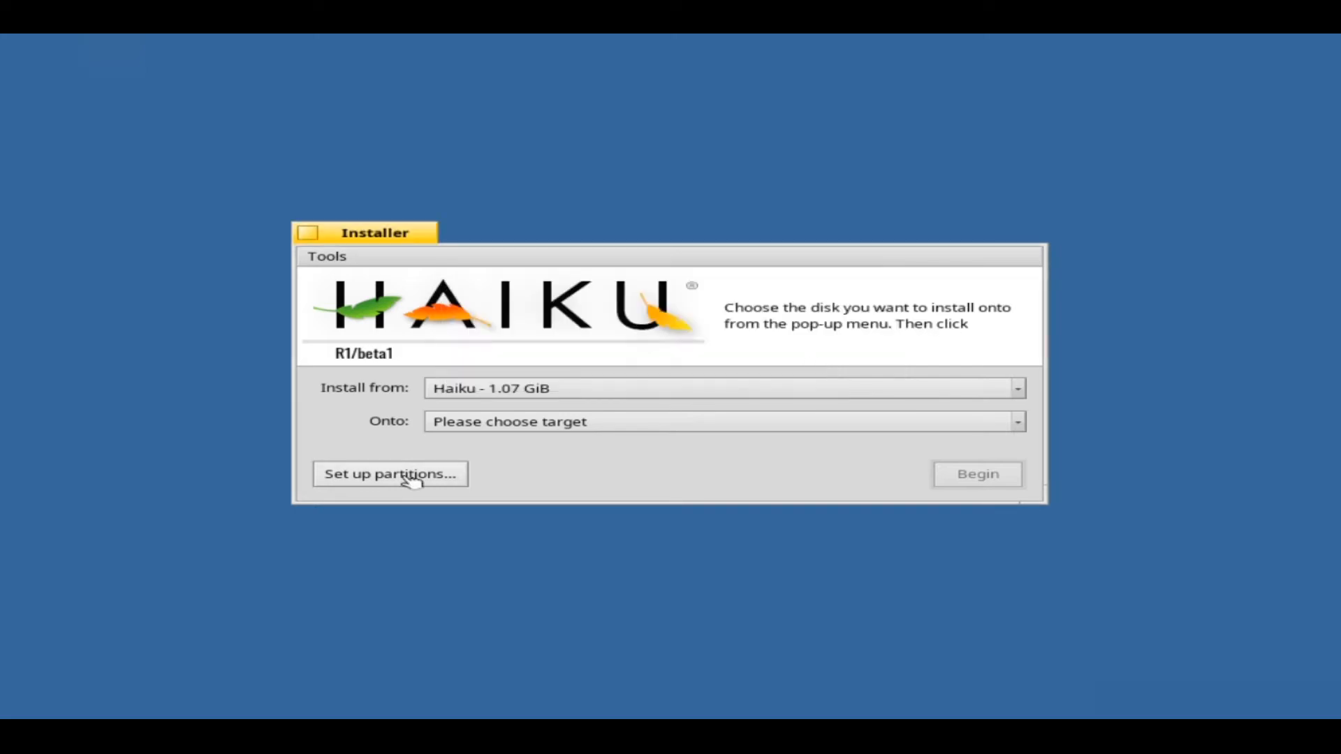
click(389, 473)
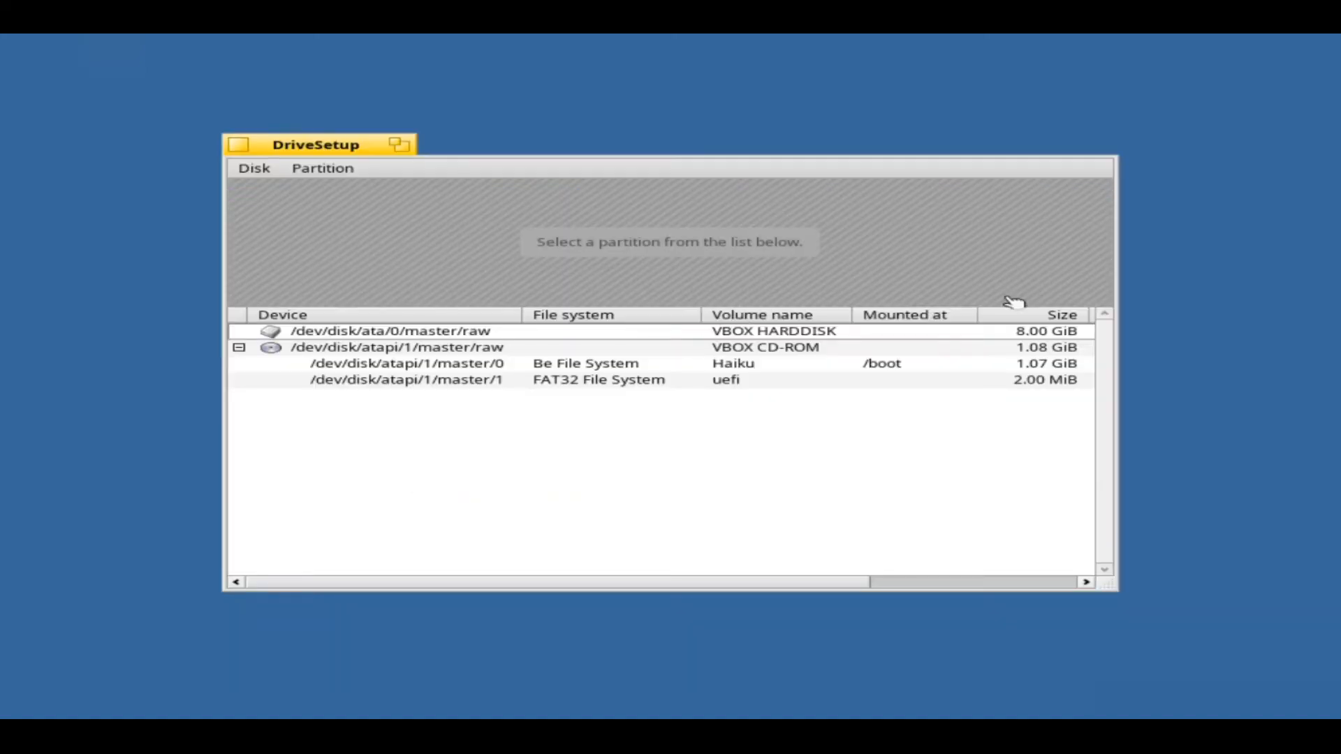
mouse_move(915, 345)
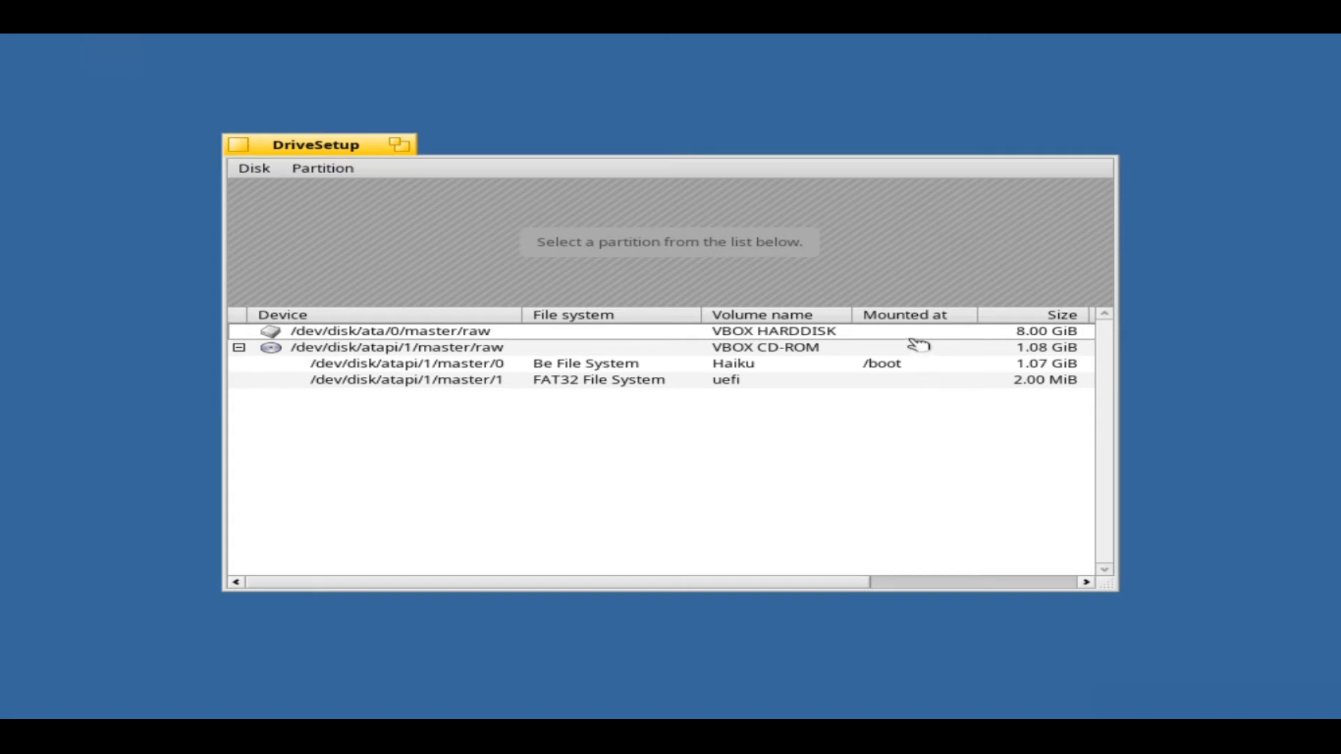
Choose Format > Be File System for the 8 GiB VBOX HARDDISK from its context menu
click(385, 331)
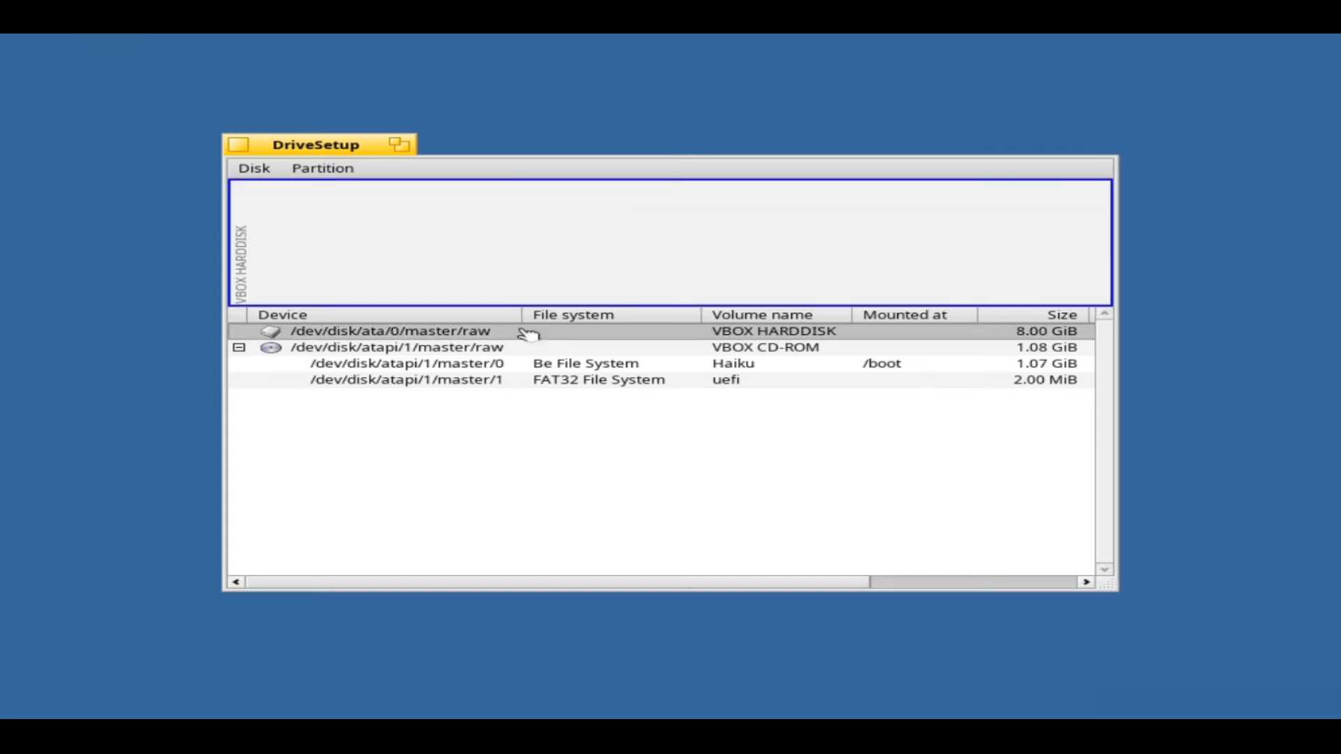
right_click(530, 332)
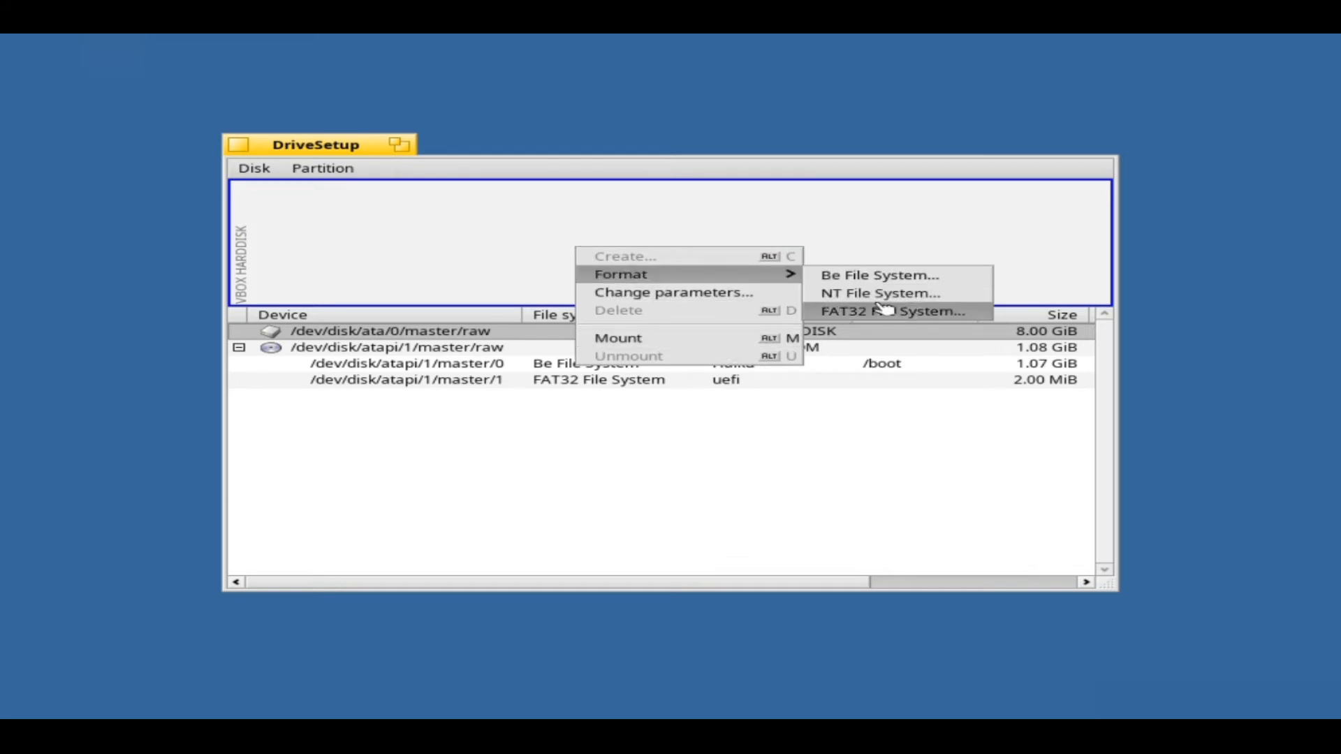
mouse_move(880, 275)
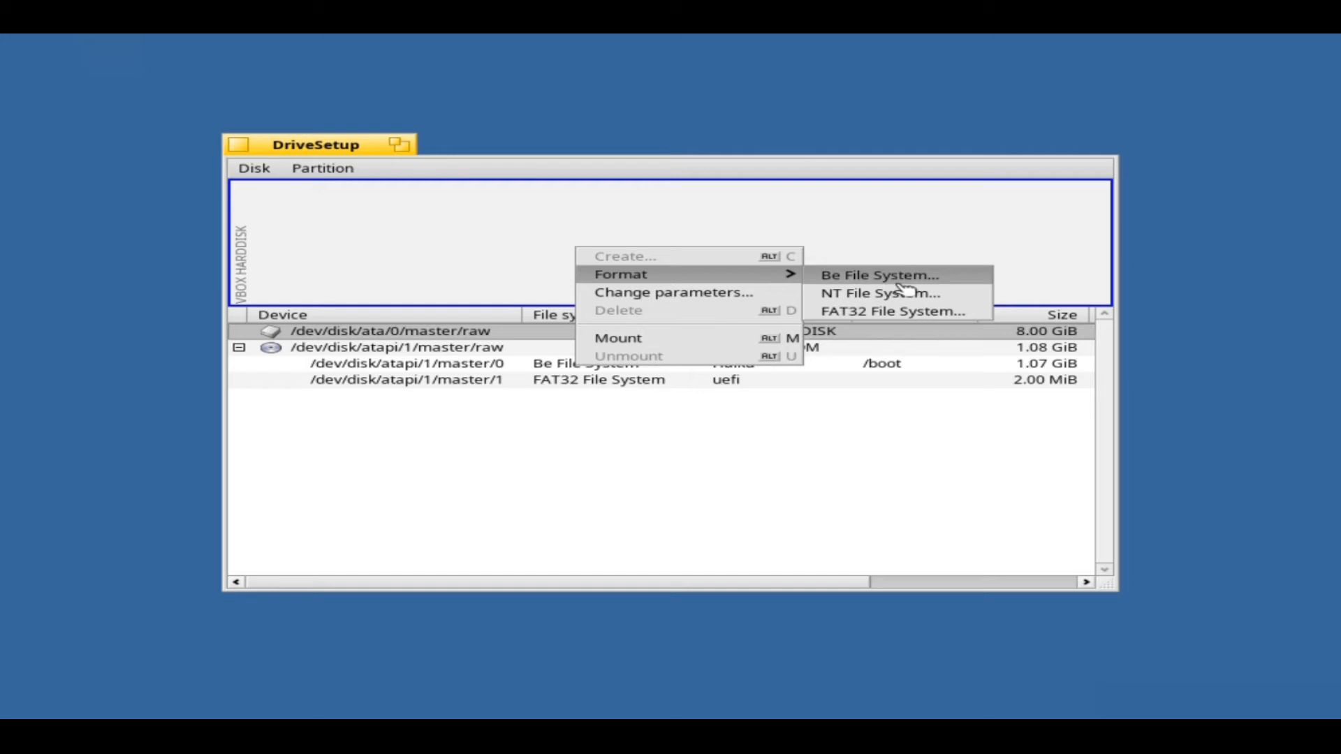
click(879, 274)
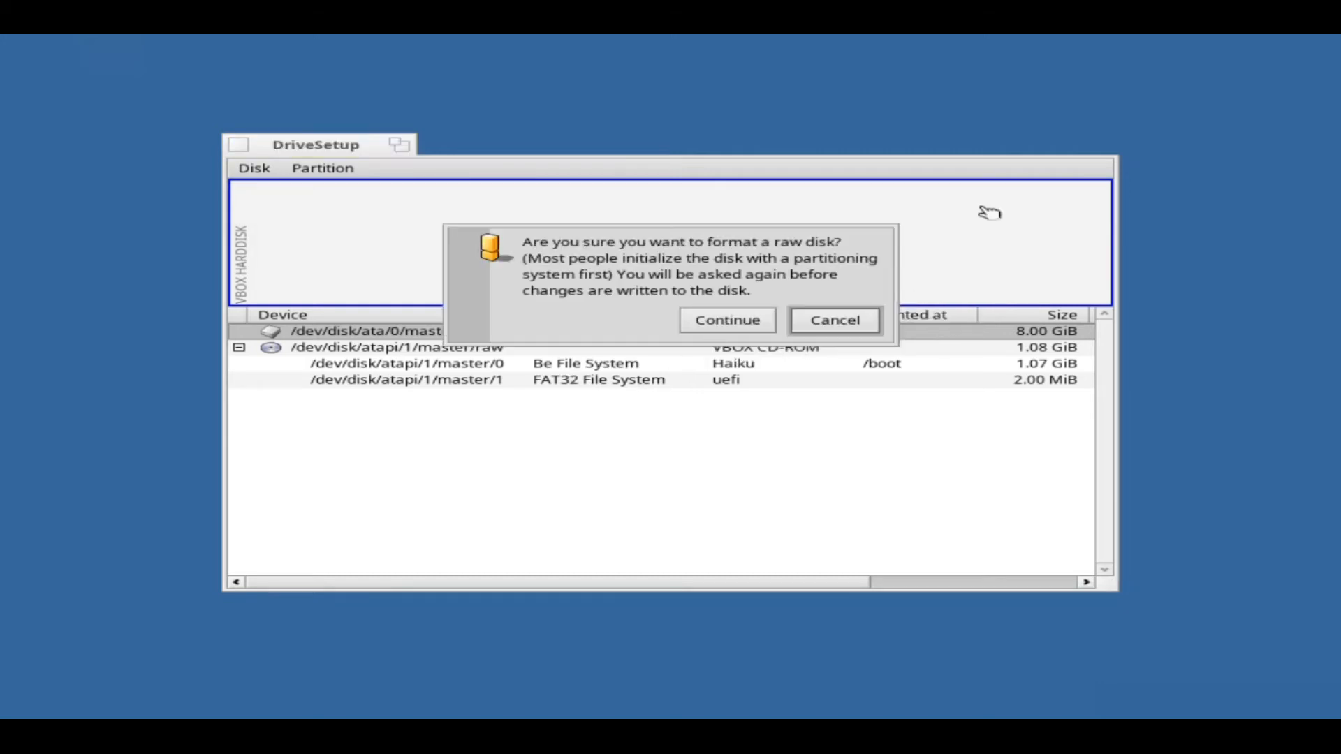
mouse_move(727, 319)
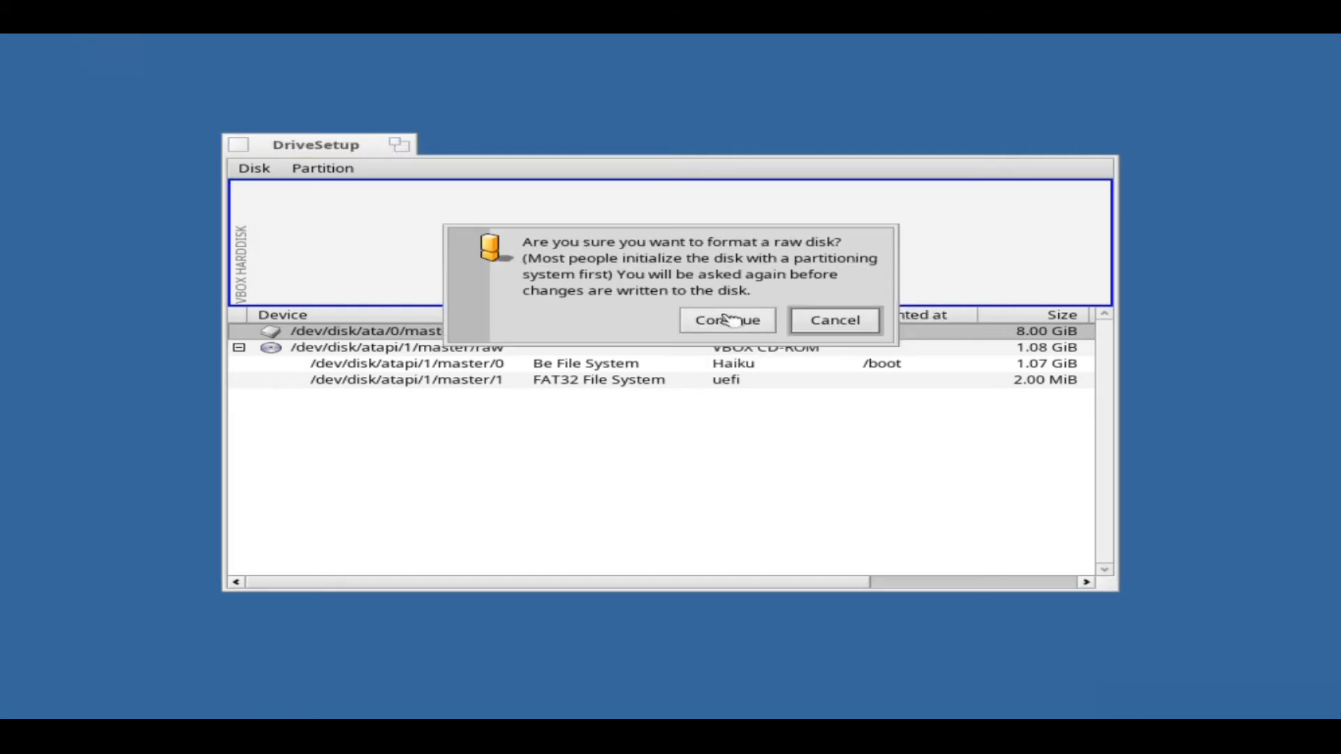
Confirm and write the Be File System format to VBOX HARDDISK, then dismiss the success notice
click(726, 319)
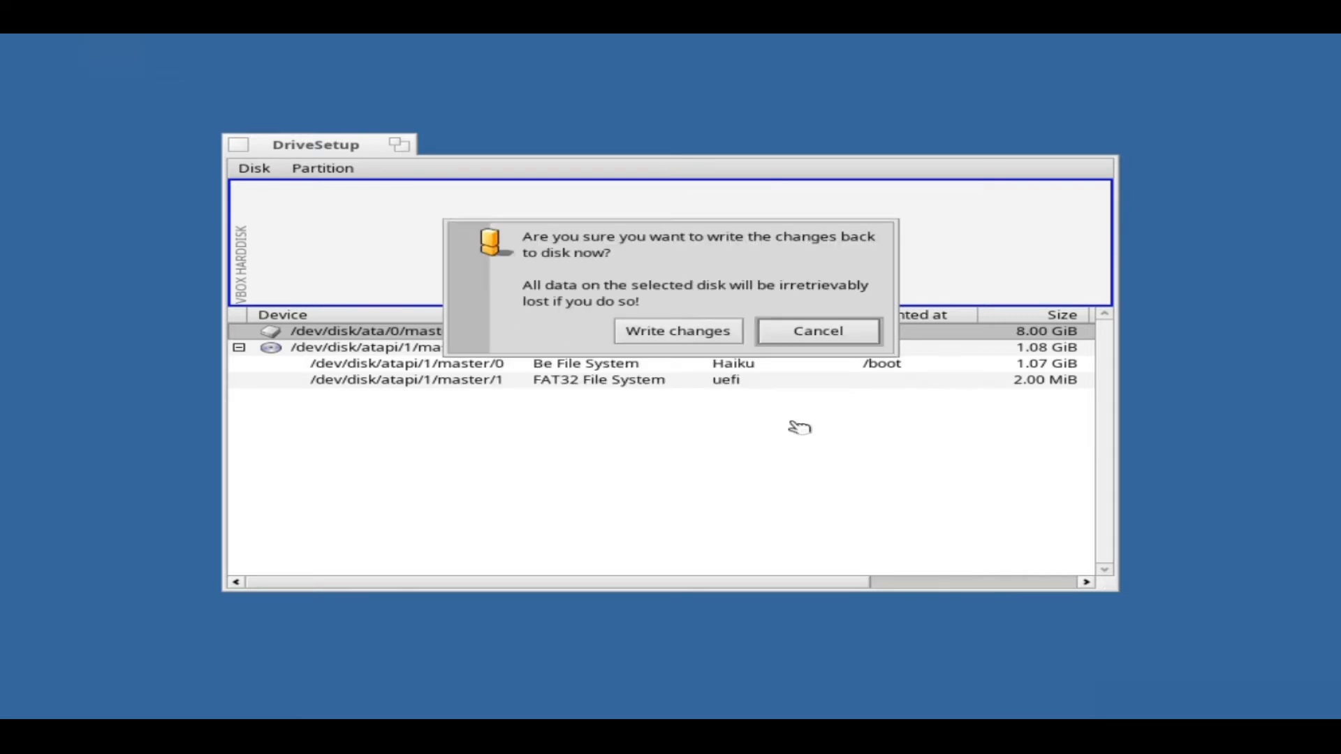
mouse_move(632, 328)
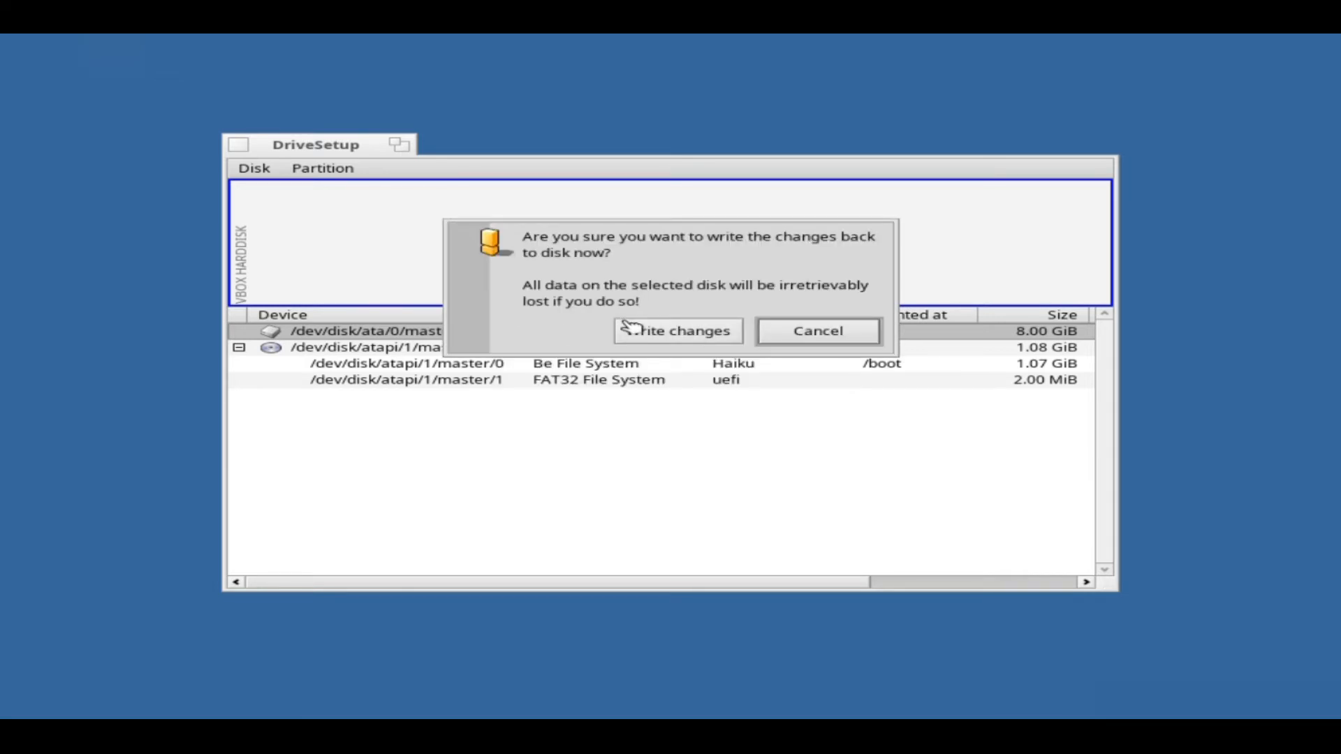
click(676, 331)
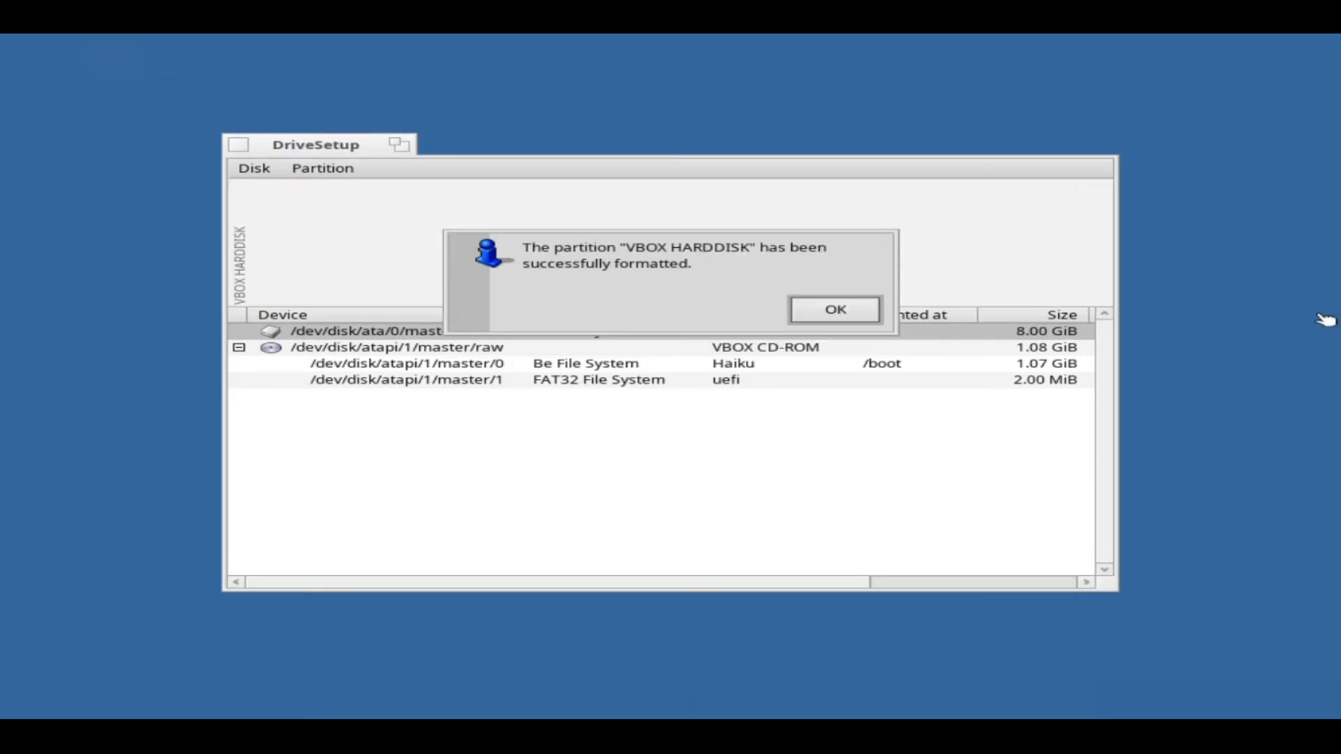
mouse_move(853, 333)
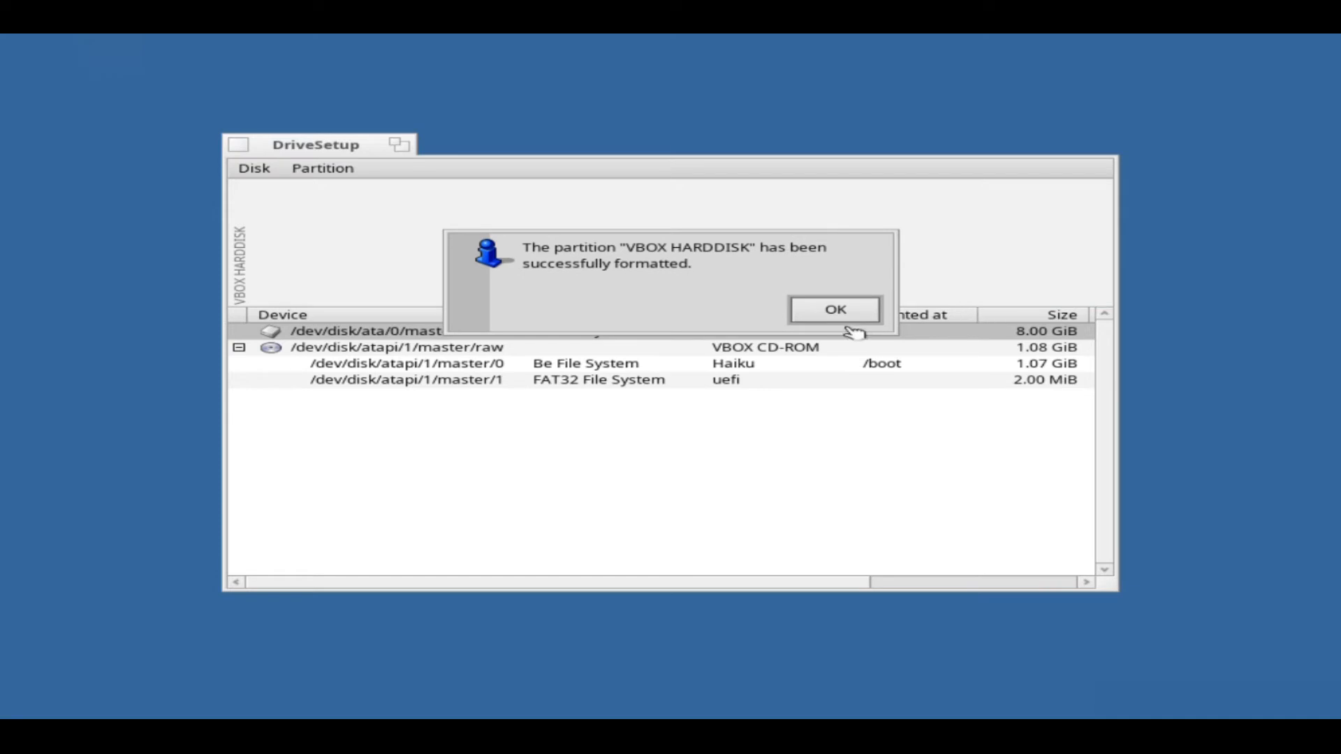
click(834, 310)
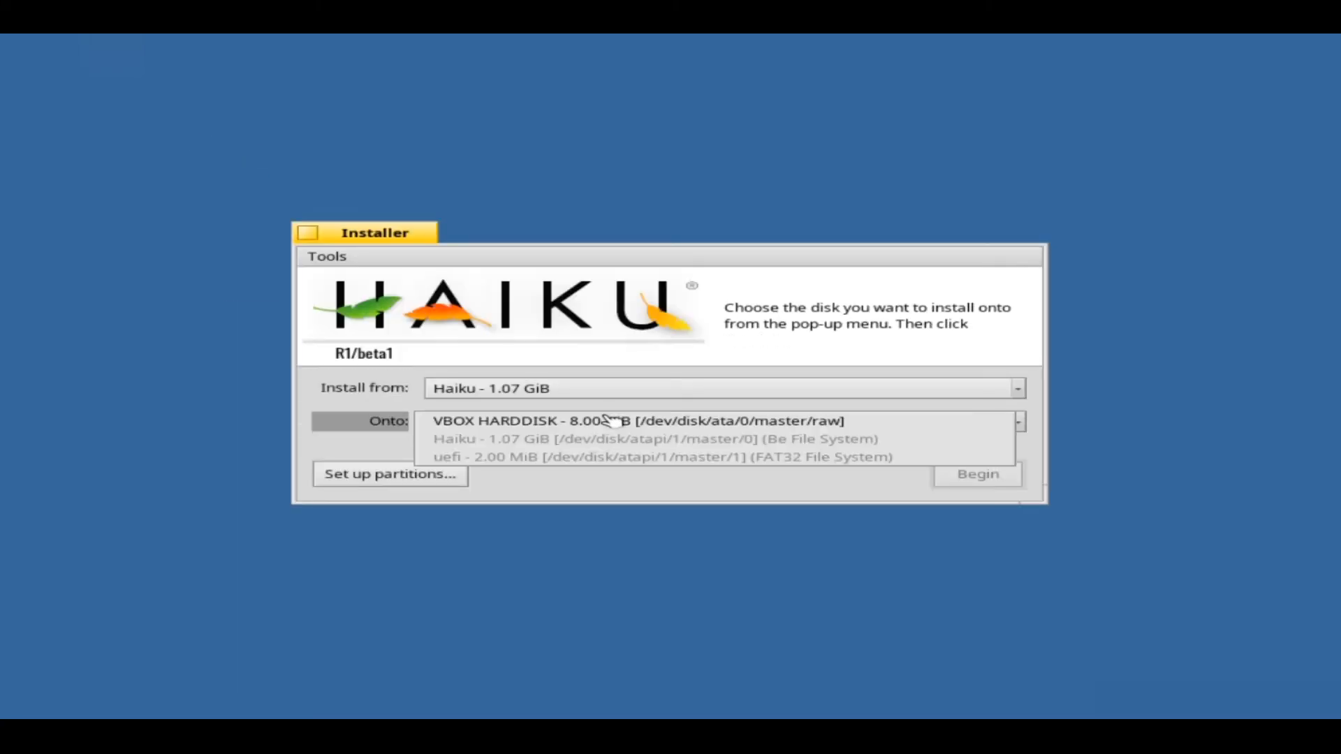
Set VBOX HARDDISK as the Onto target, begin installation, and restart when complete
click(637, 421)
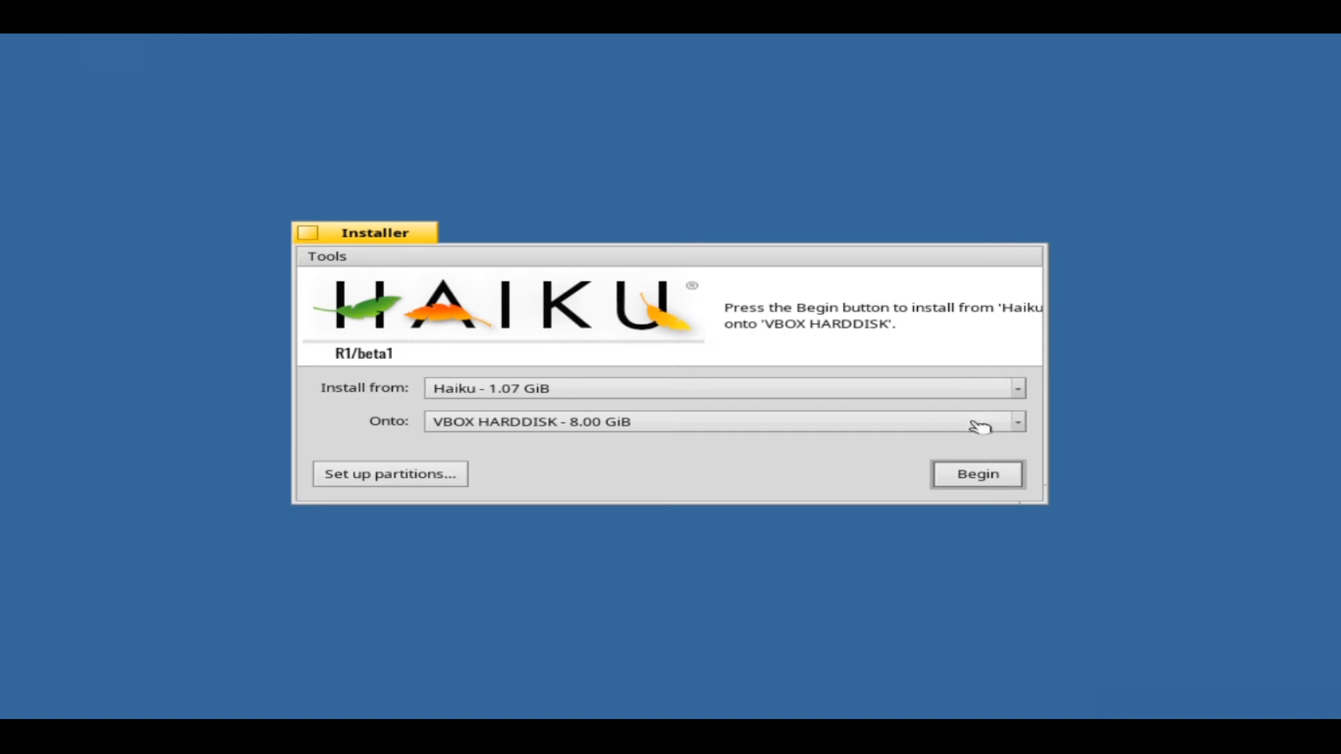
click(976, 474)
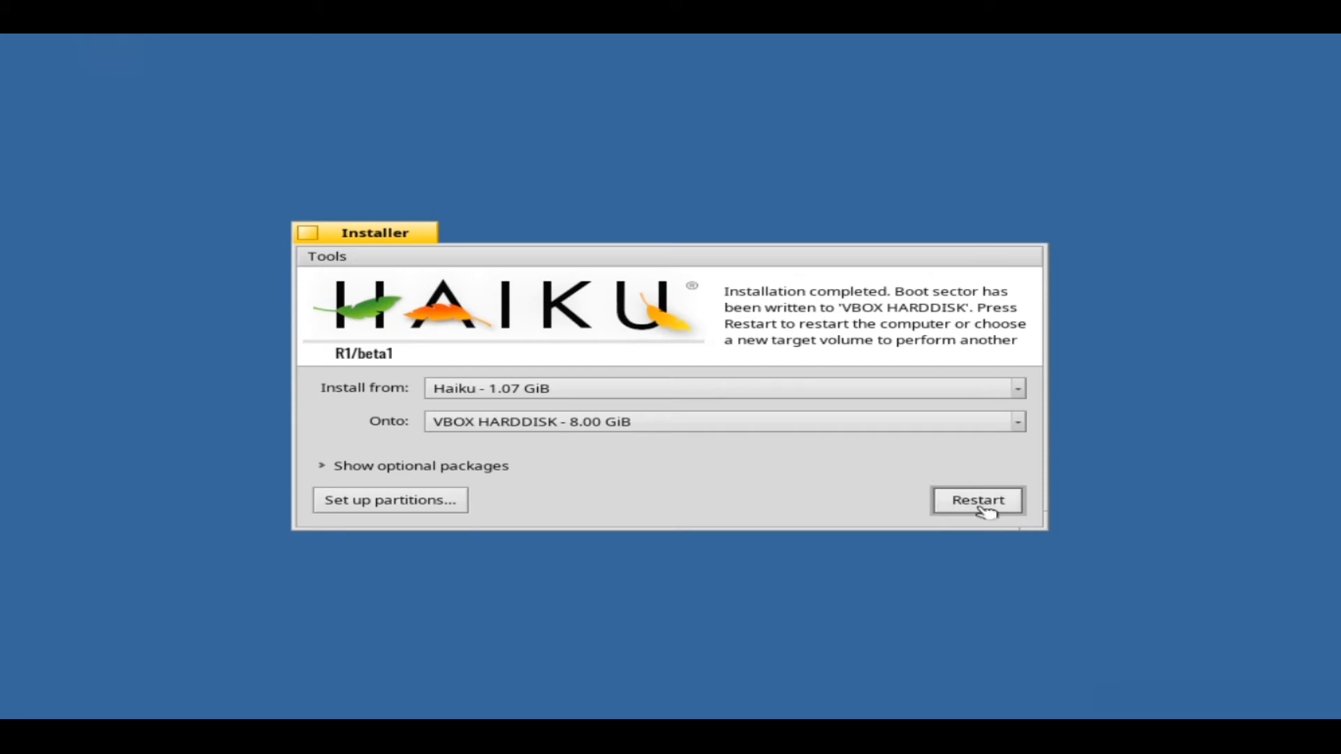
click(976, 500)
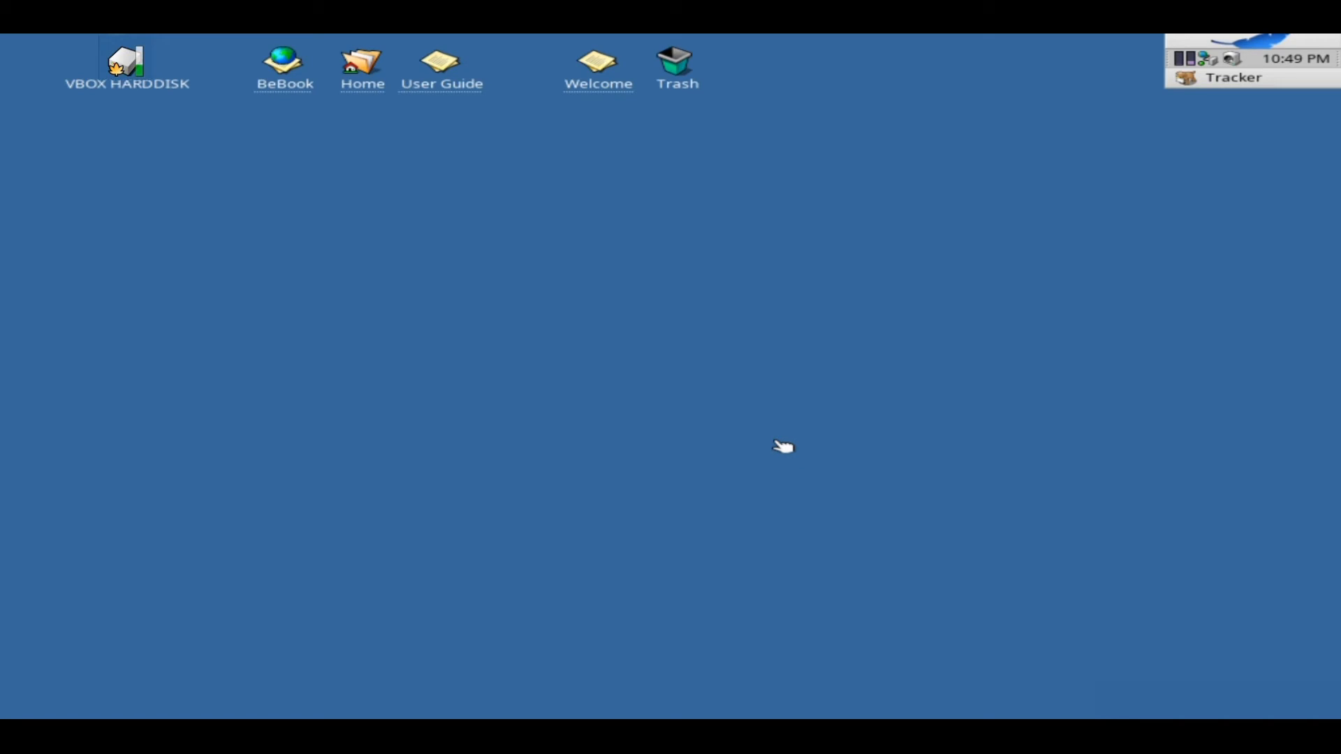
mouse_move(785, 368)
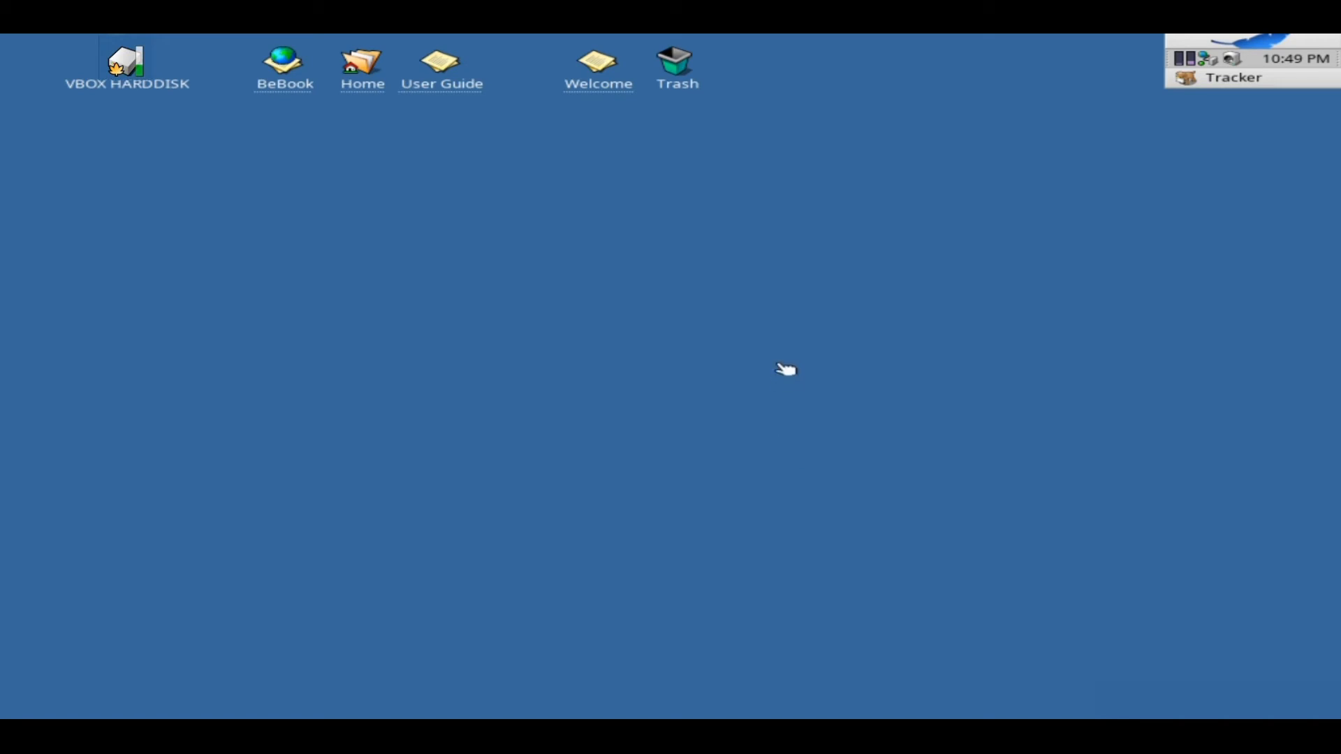
Browse the desktop's Desktop and New submenus, then open the VBOX HARDDISK volume
right_click(784, 369)
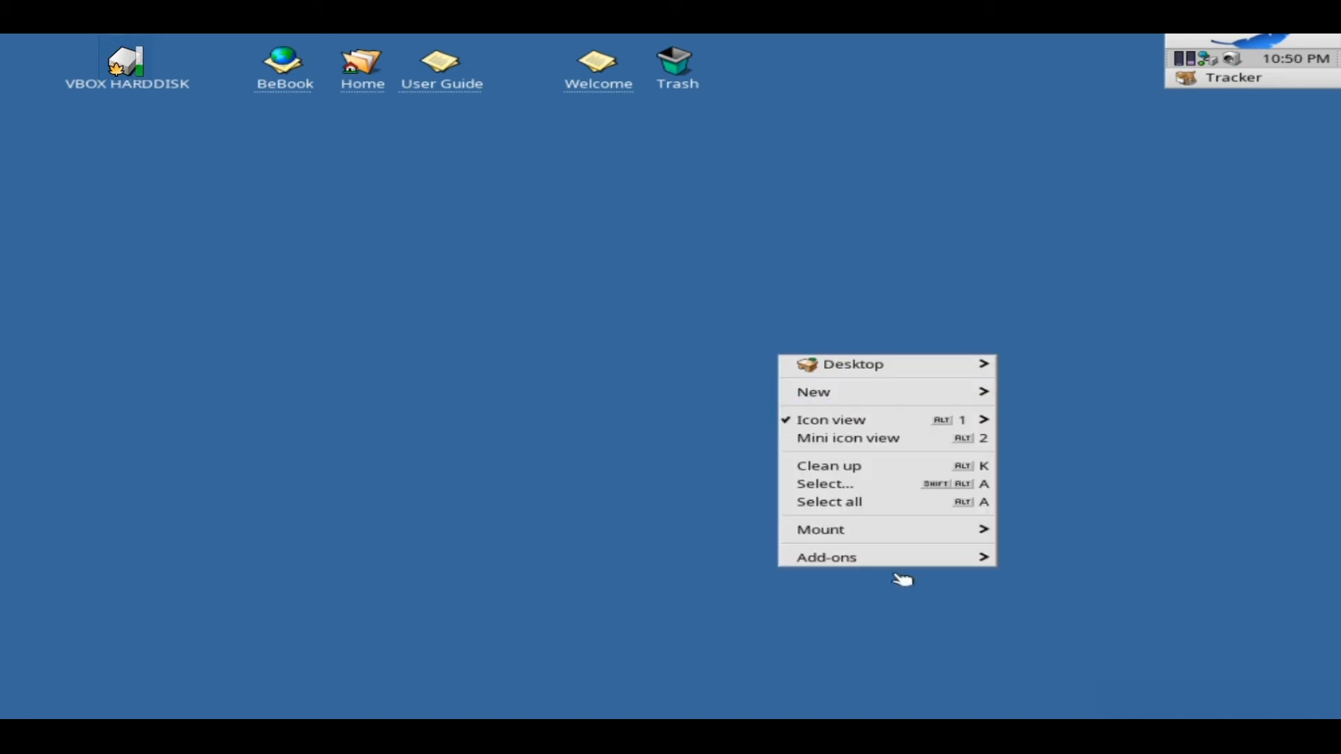
mouse_move(999, 352)
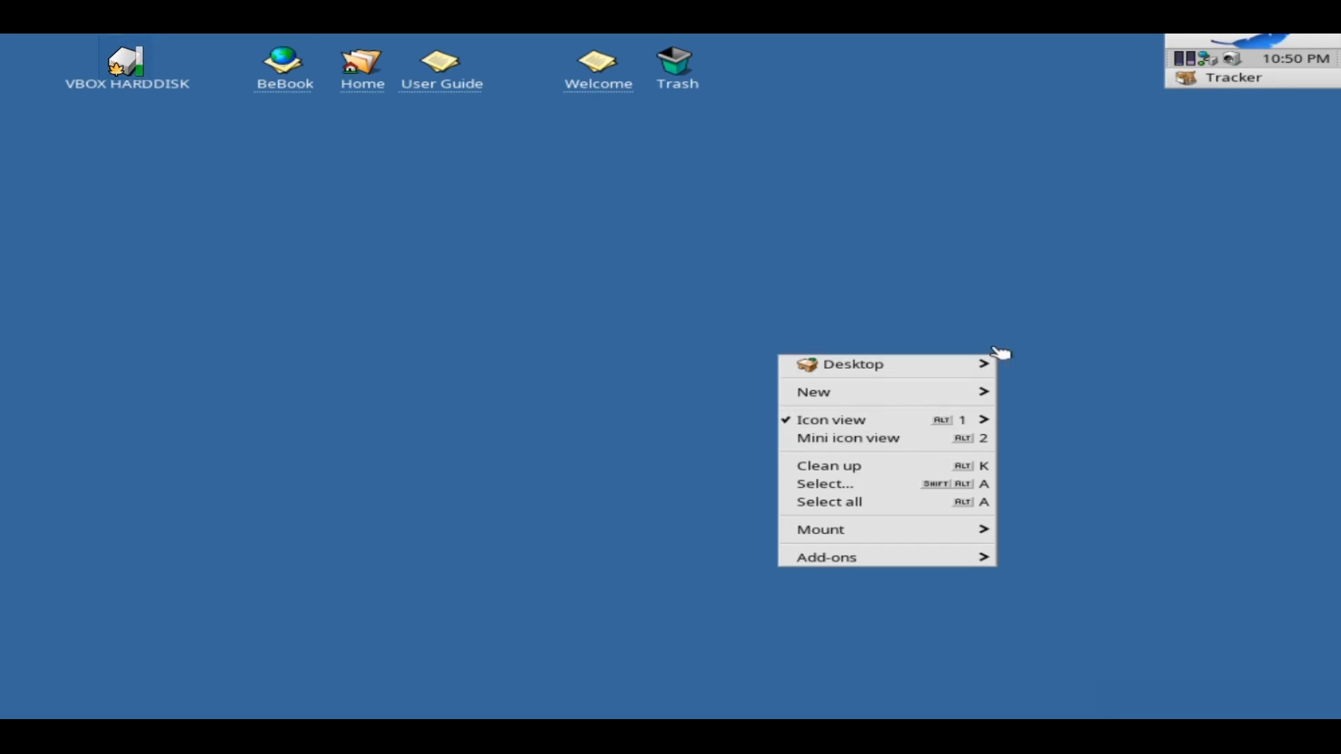
mouse_move(852, 363)
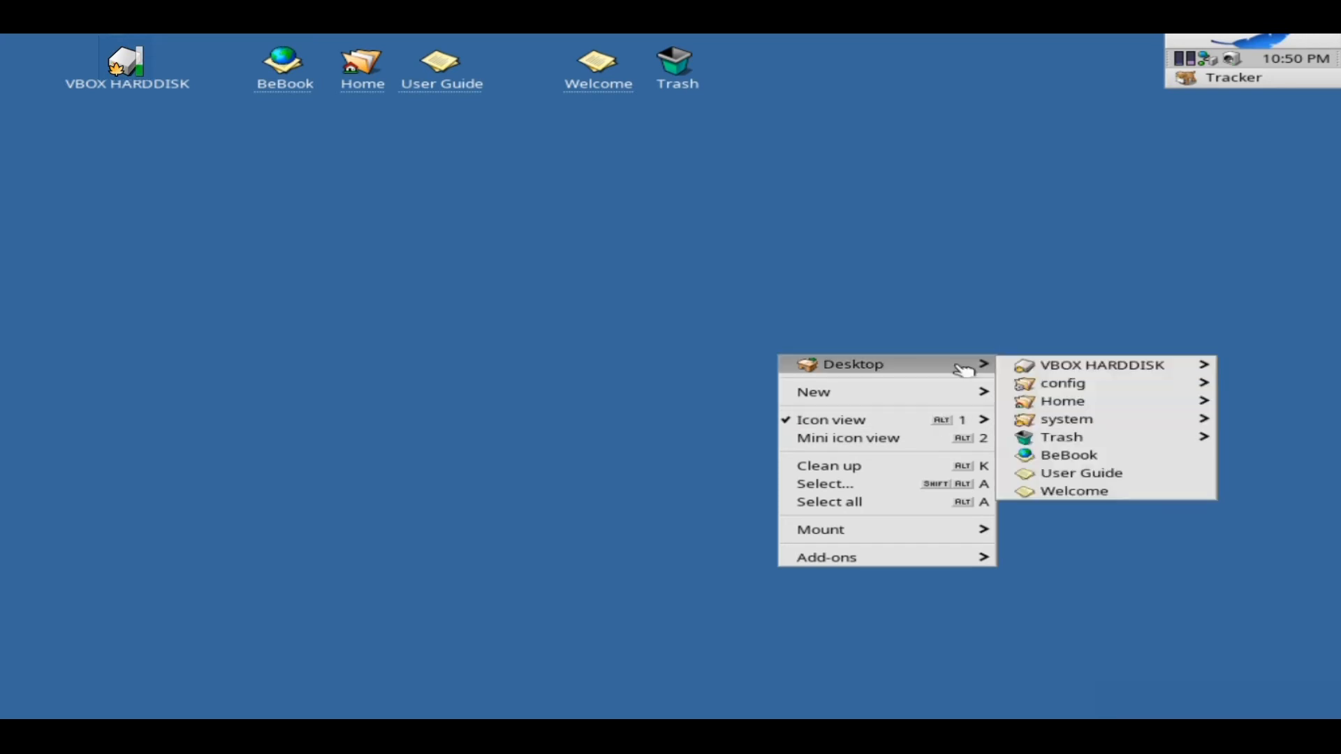
mouse_move(813, 392)
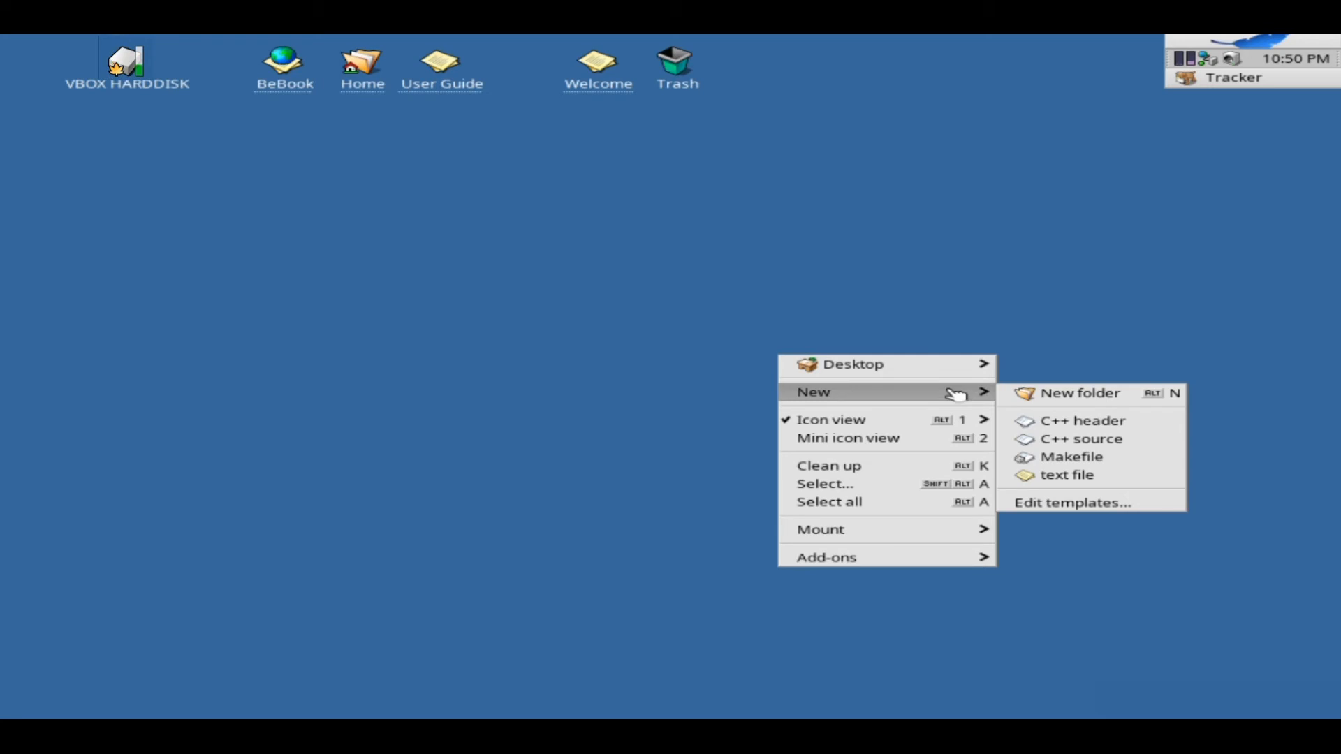
mouse_move(163, 171)
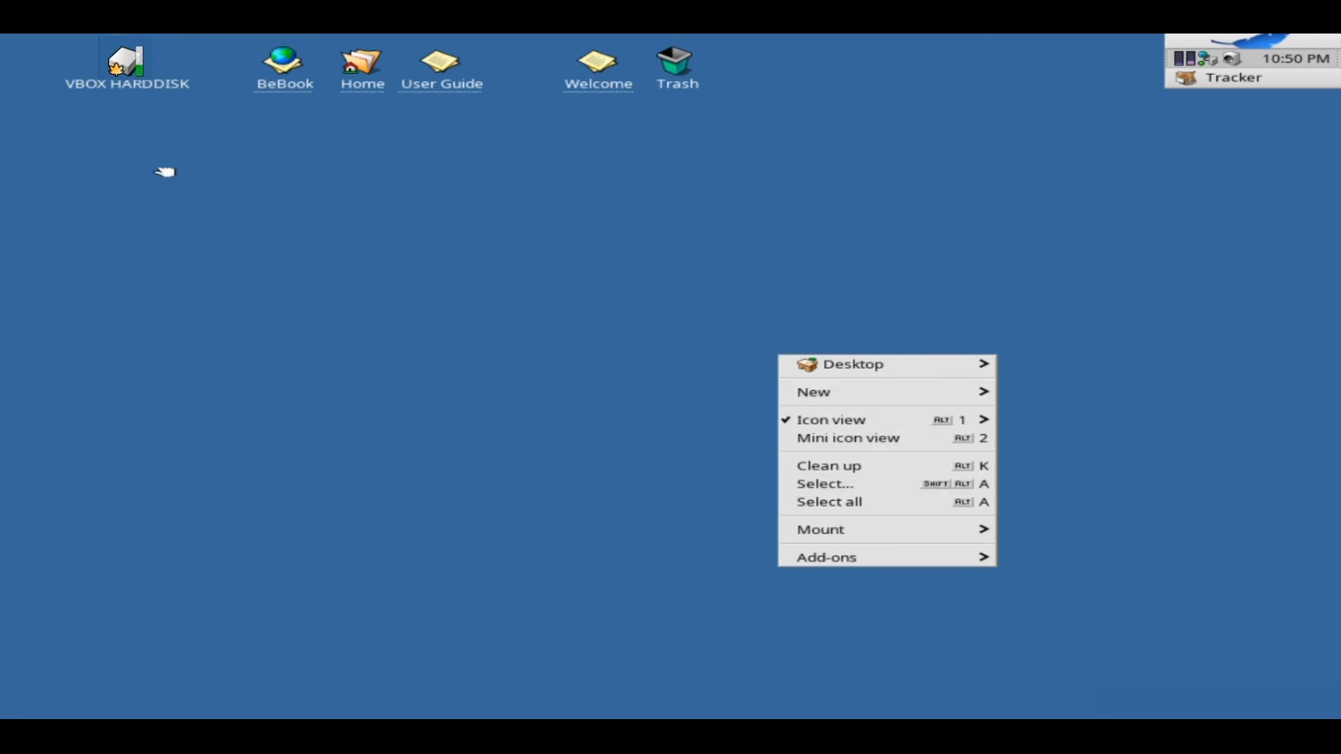
double_click(127, 64)
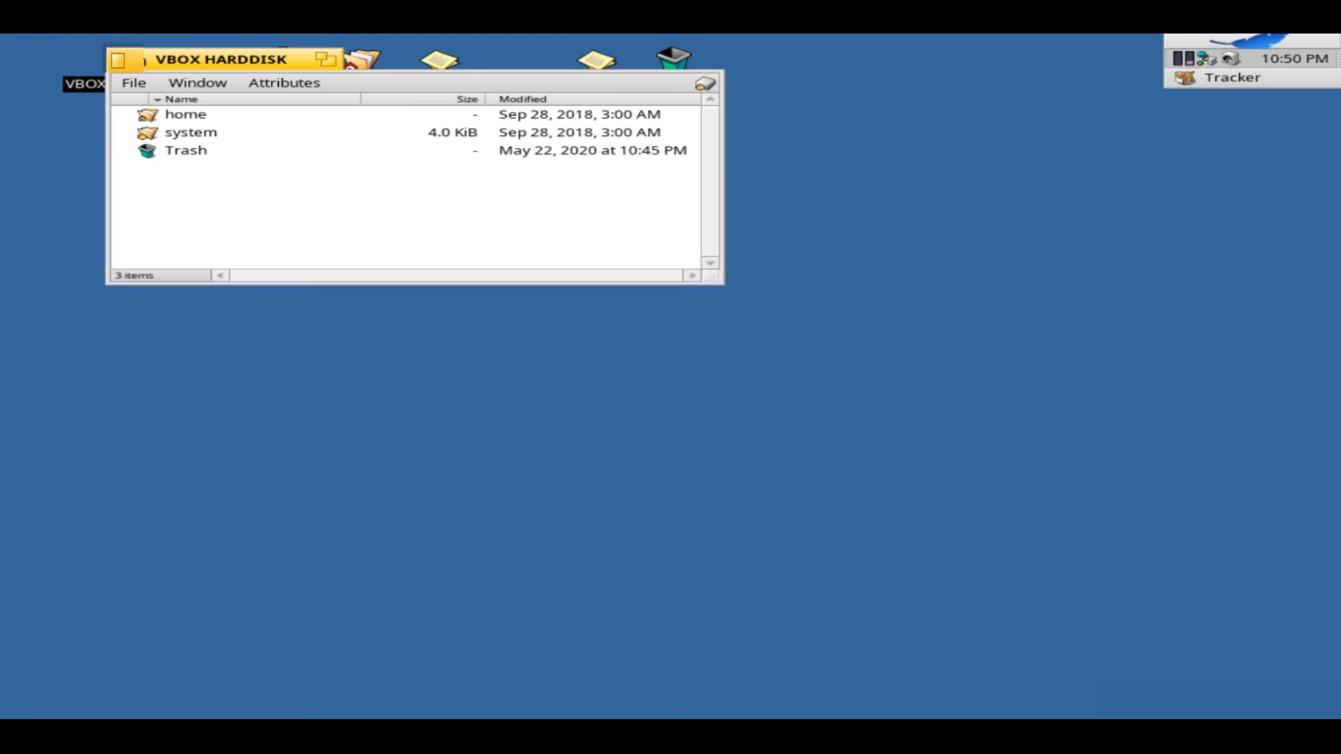
Close VBOX HARDDISK, view About Haiku (R1/beta1, Core i5, 1102 MiB), then close it
click(118, 60)
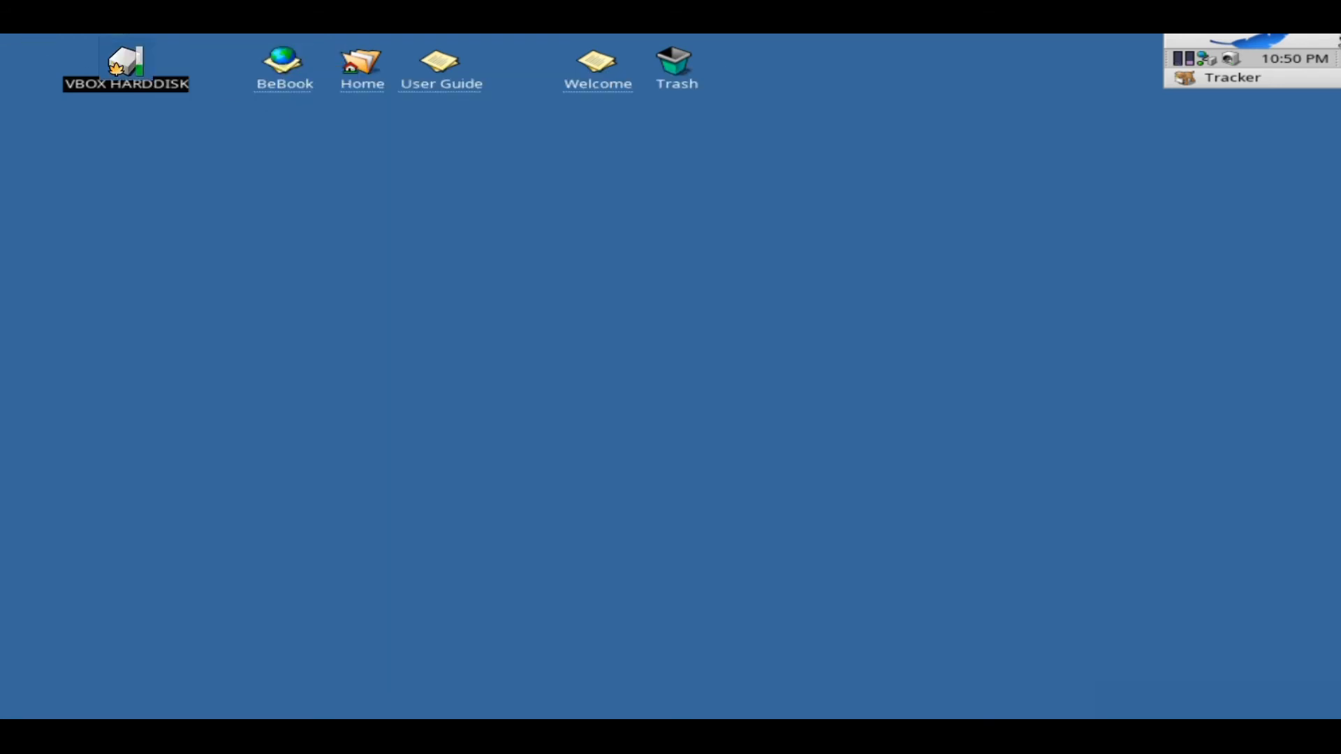
click(1232, 58)
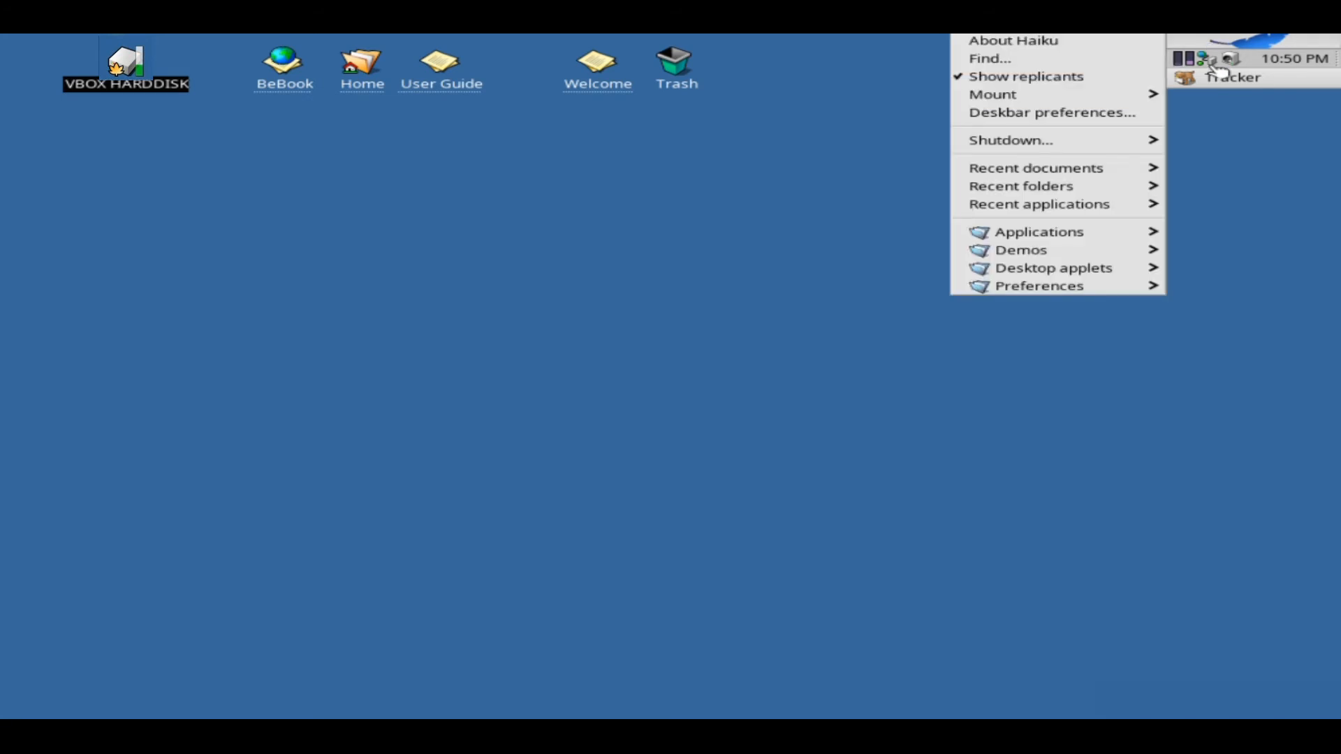
click(1013, 41)
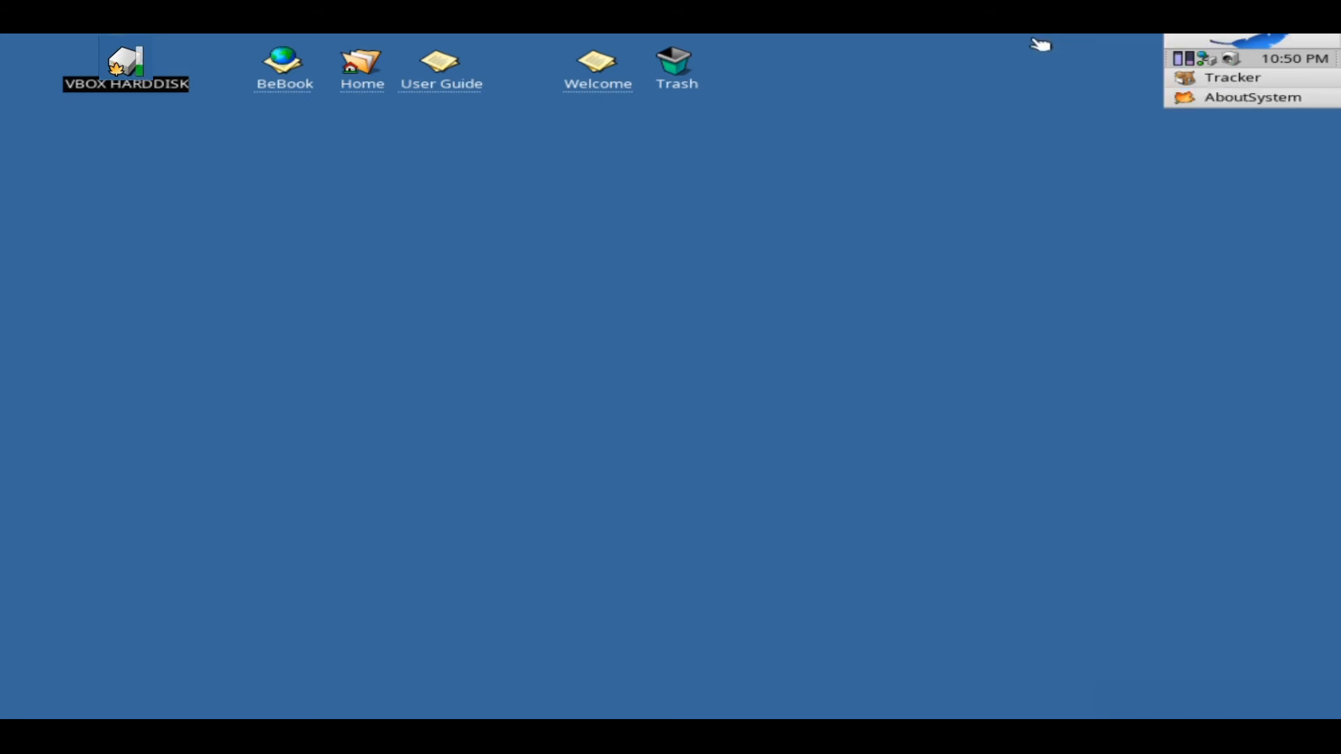
click(1251, 97)
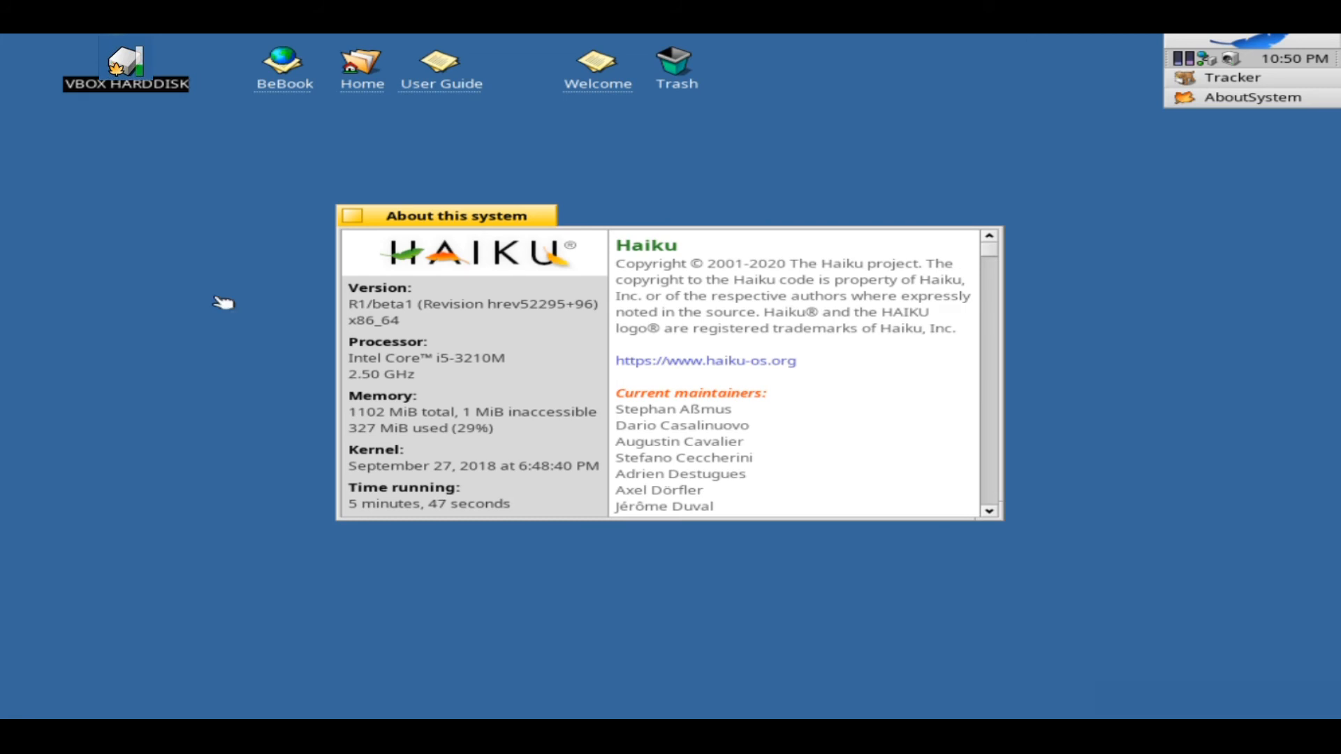
click(350, 215)
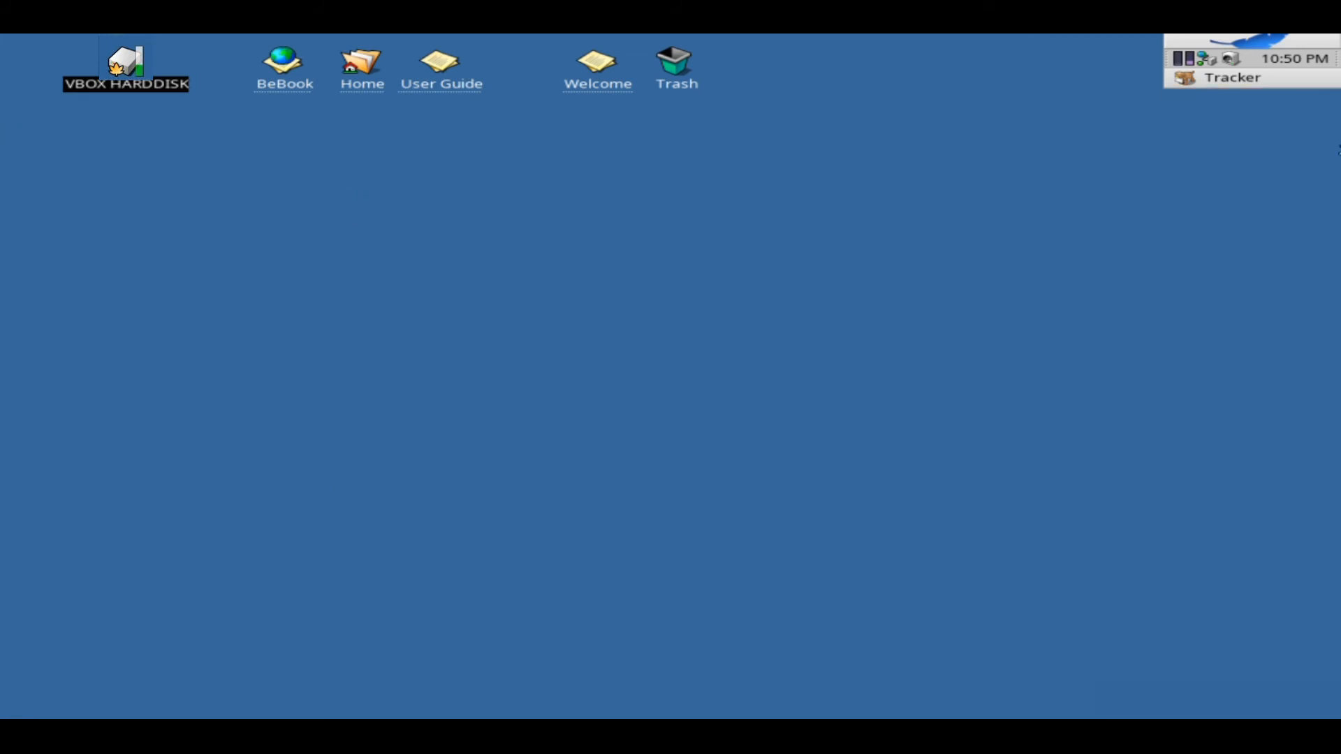
mouse_move(708, 105)
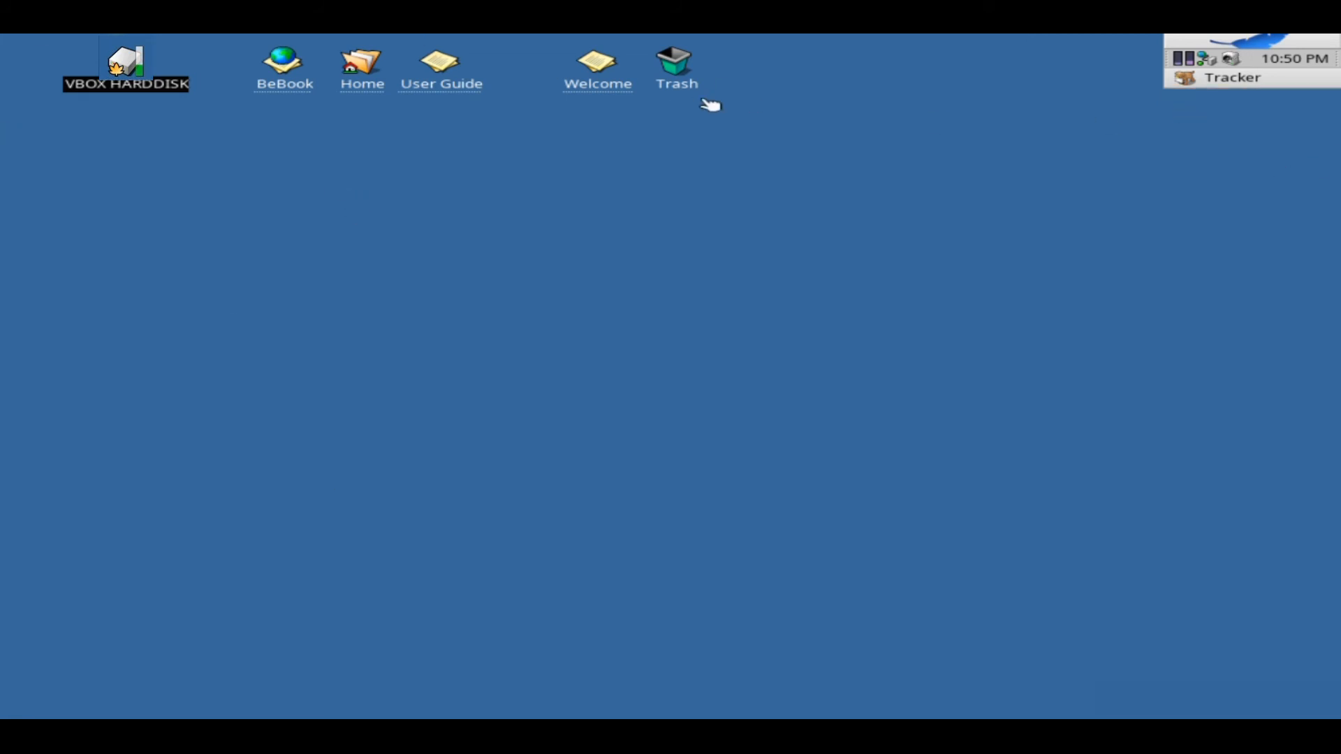
Open the desktop Welcome document in WebPositive and scroll through the guide
click(597, 64)
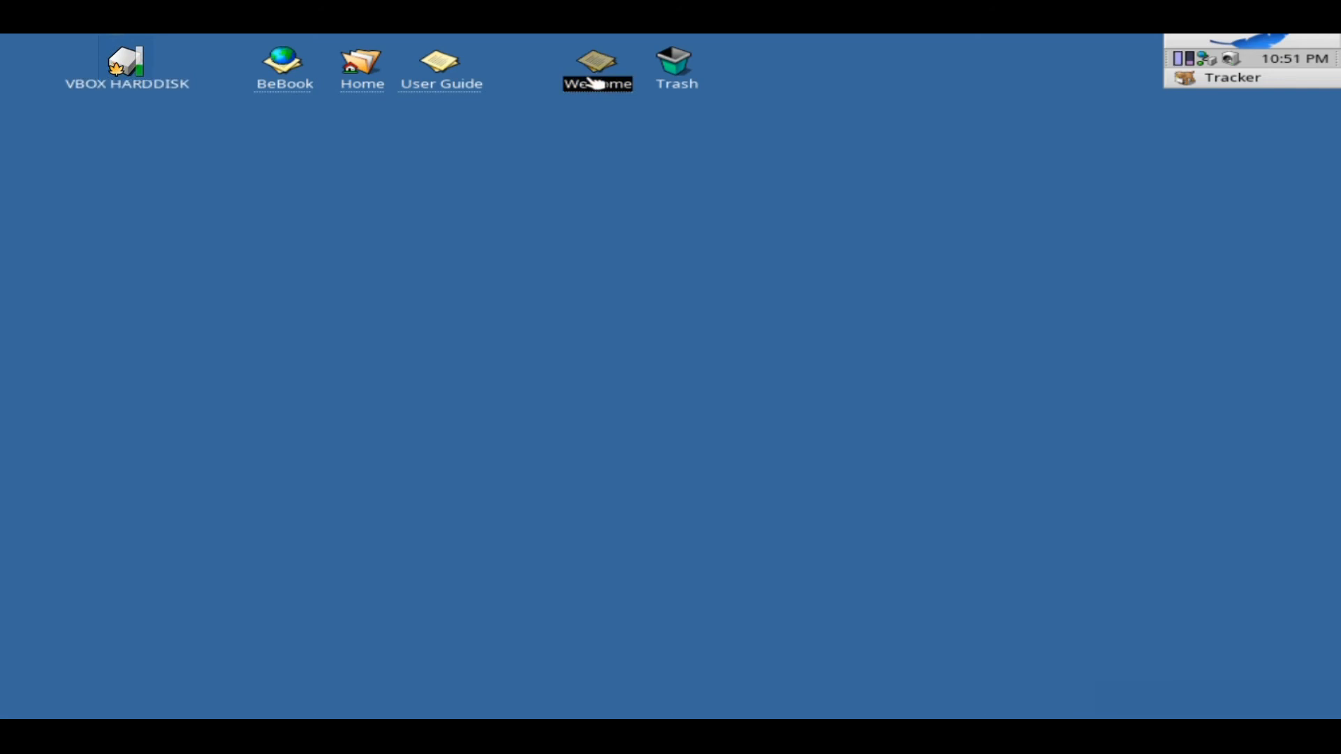
double_click(596, 65)
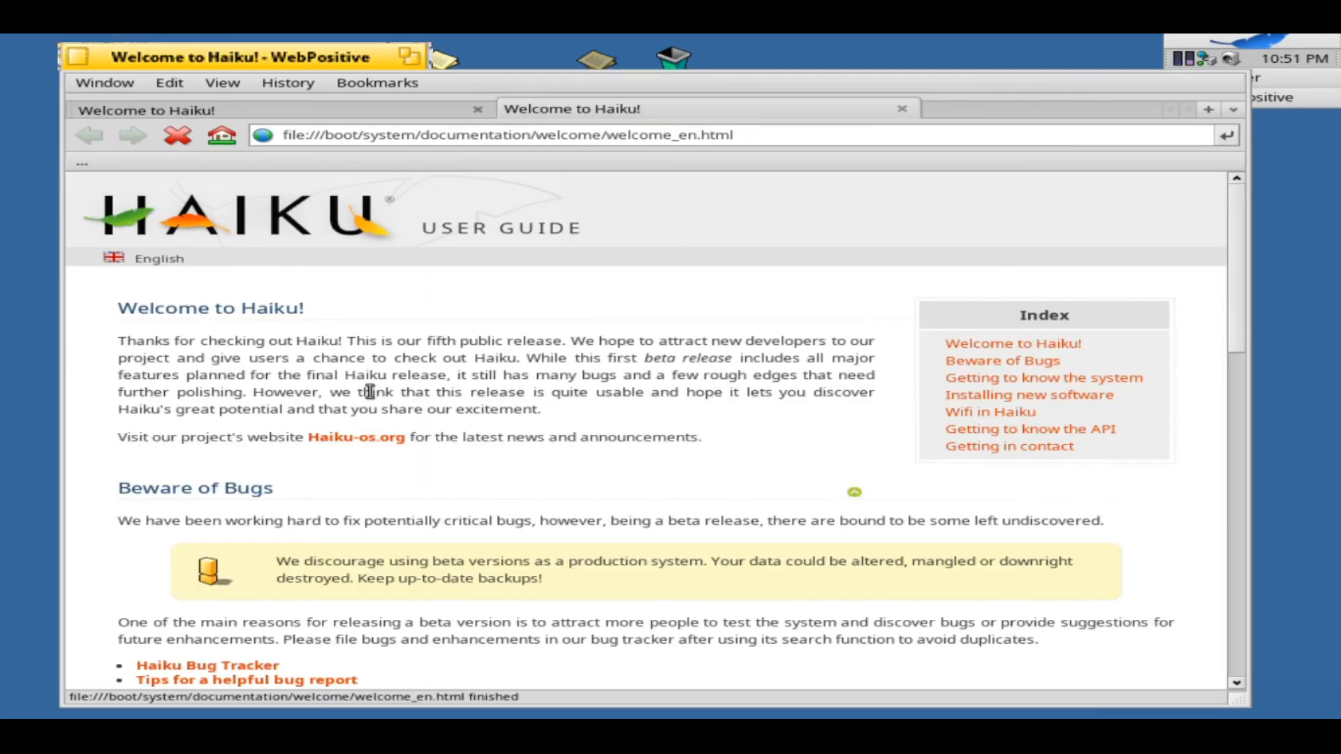
scroll(down, 3)
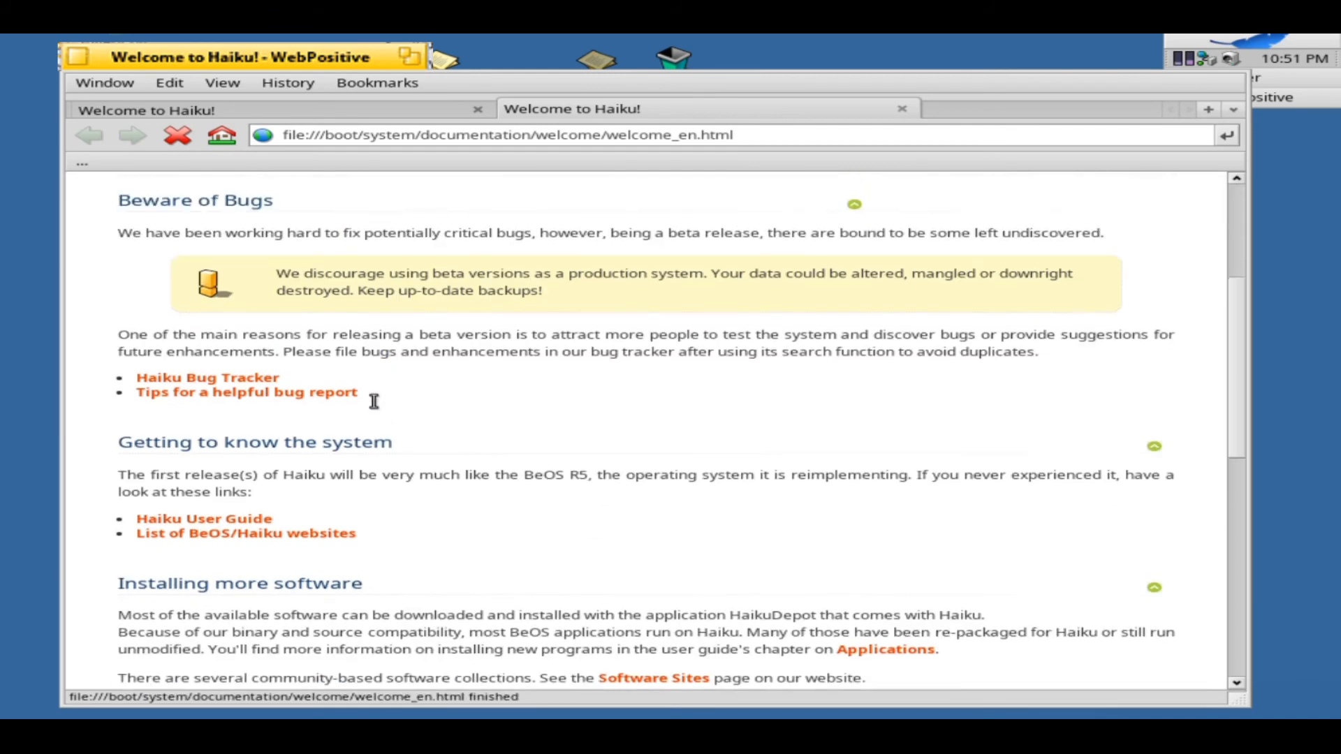
scroll(up, 3)
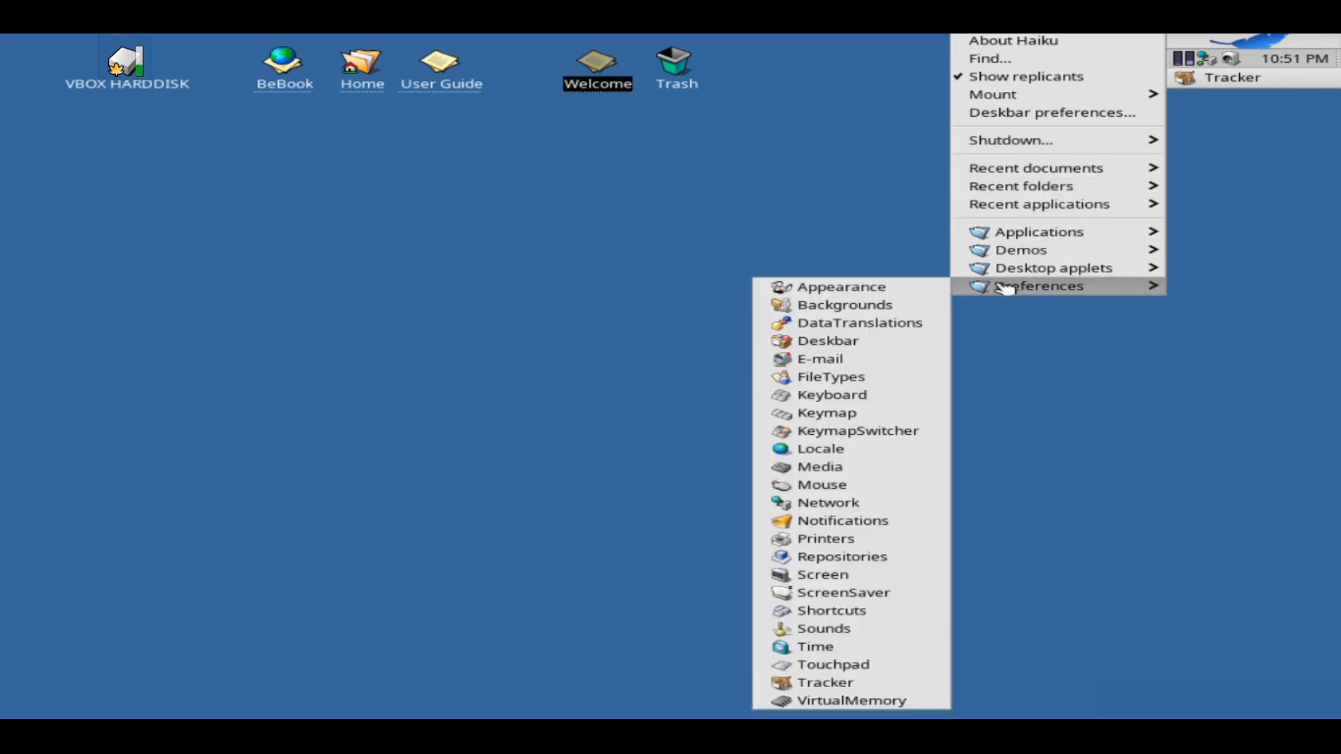
Open Network preferences and collapse the pcnet/0 address entries and the Services list
click(827, 503)
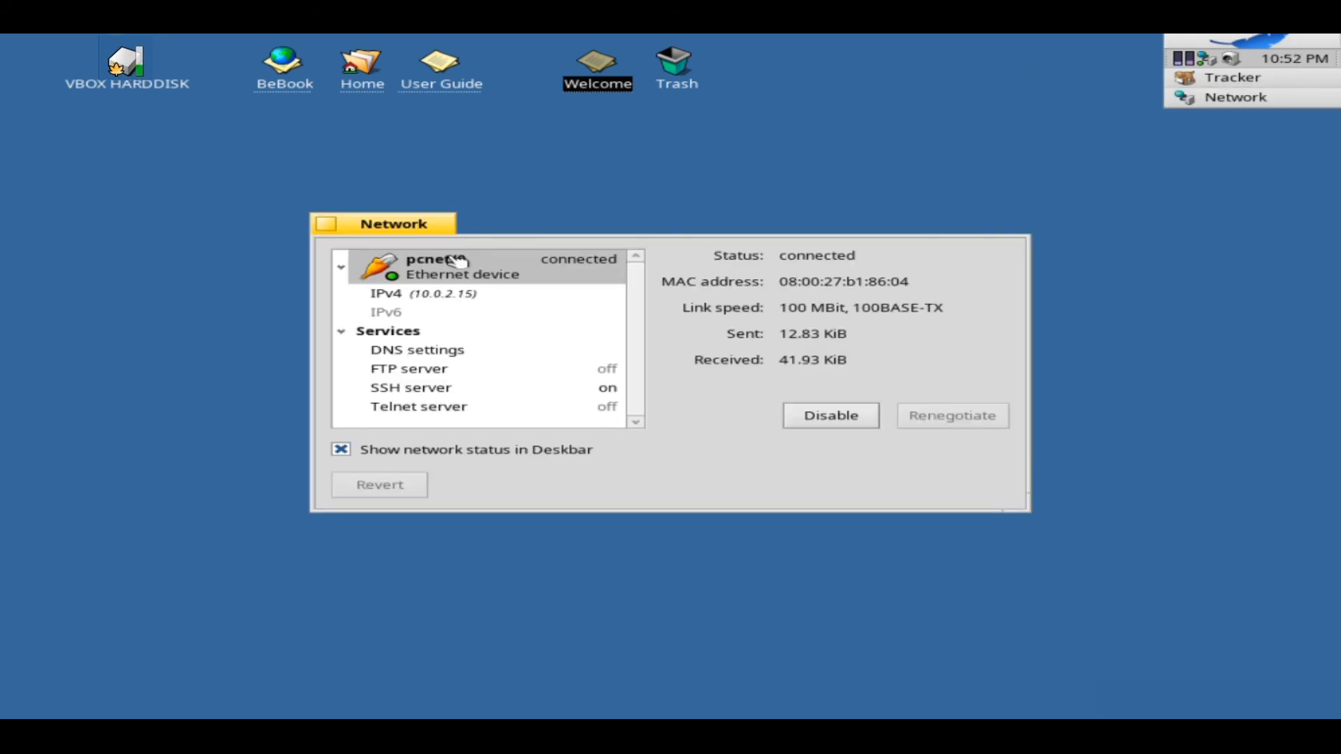
click(341, 266)
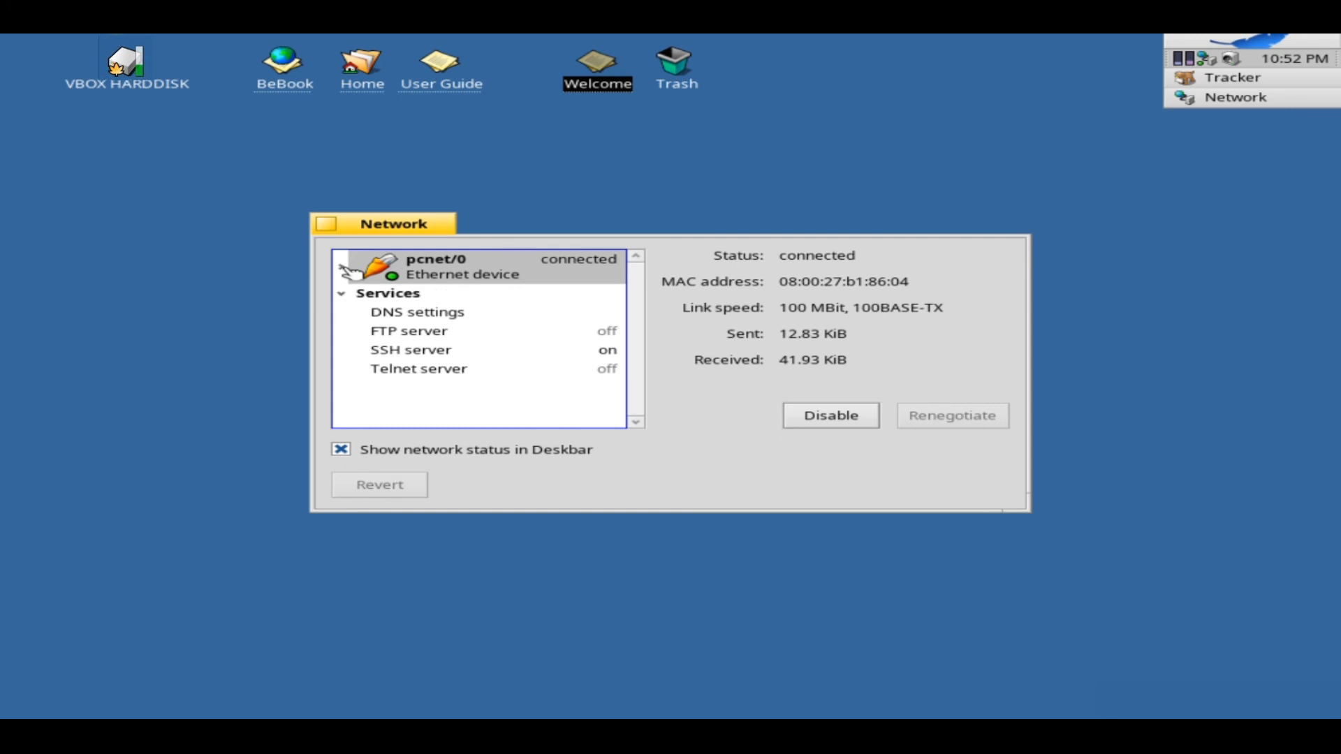
click(341, 293)
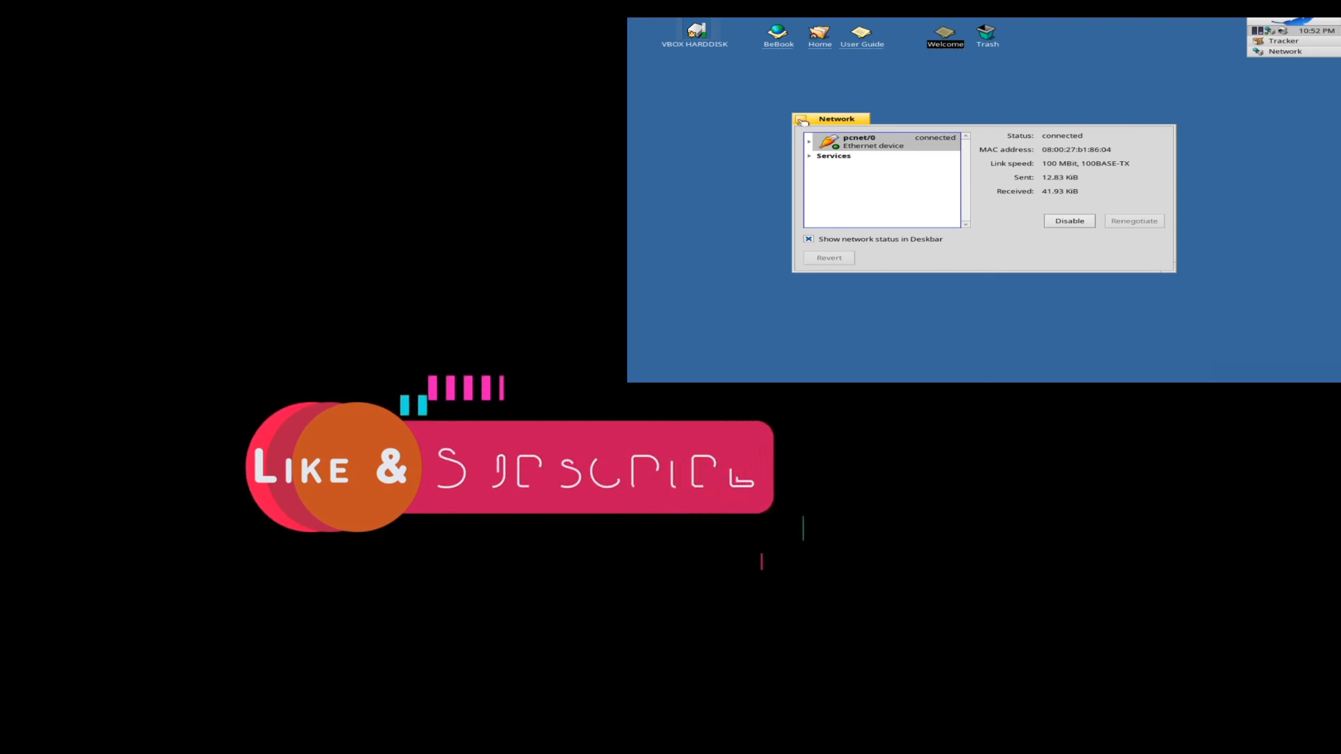
Close the Network preferences window to leave the Haiku desktop clear
click(803, 118)
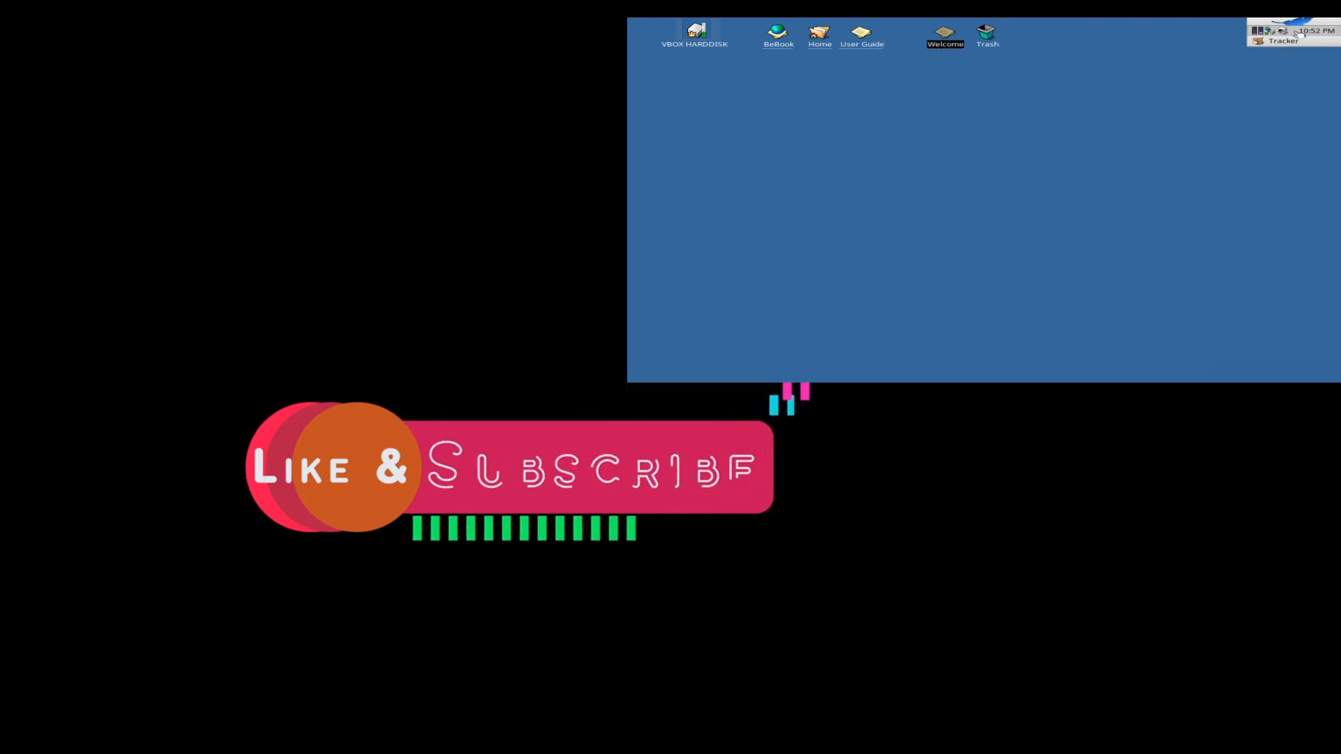